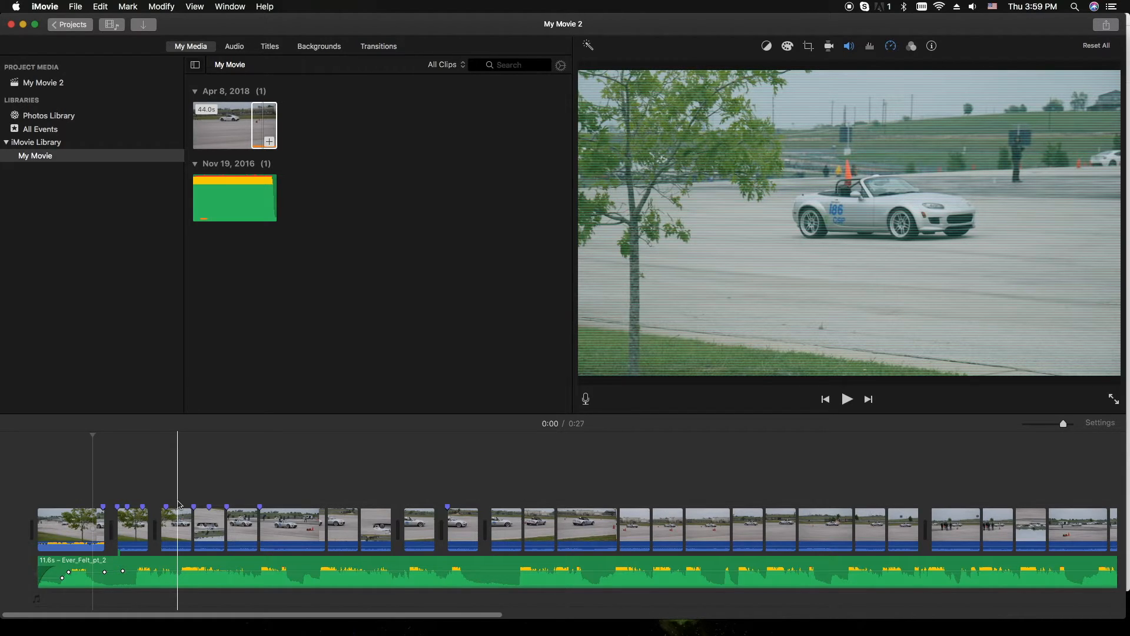
# Add the 44-second autocross clip from My Media to the timeline as two pieces.
pyautogui.click(1113, 398)
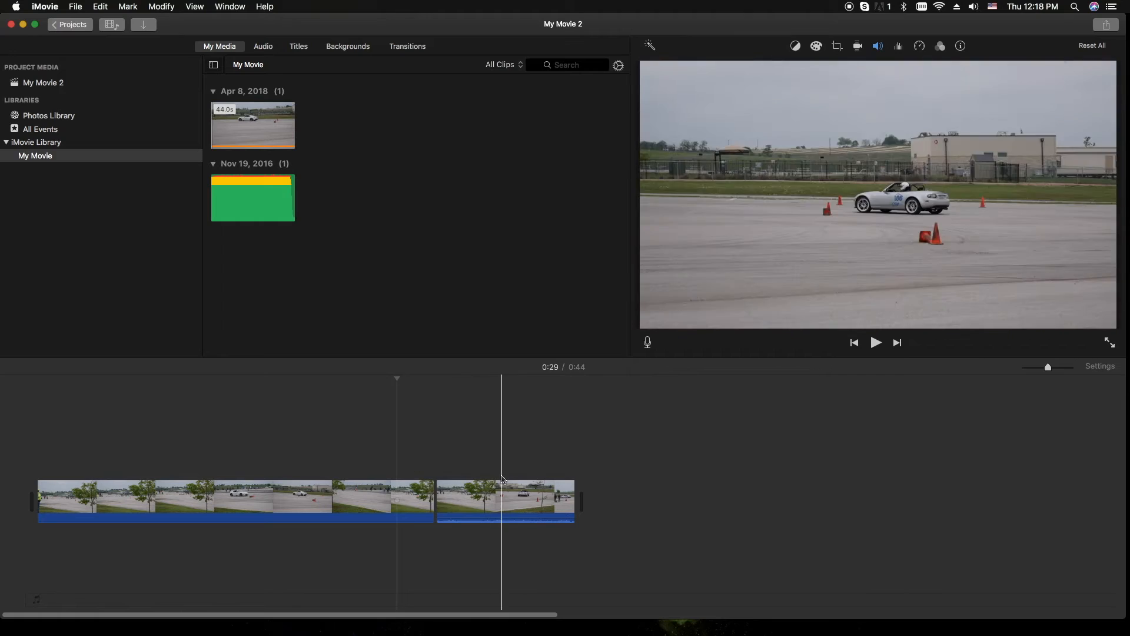
# Drag the Ever_Felt_pt_2 song from My Media beneath the car clips as background music.
pyautogui.click(505, 501)
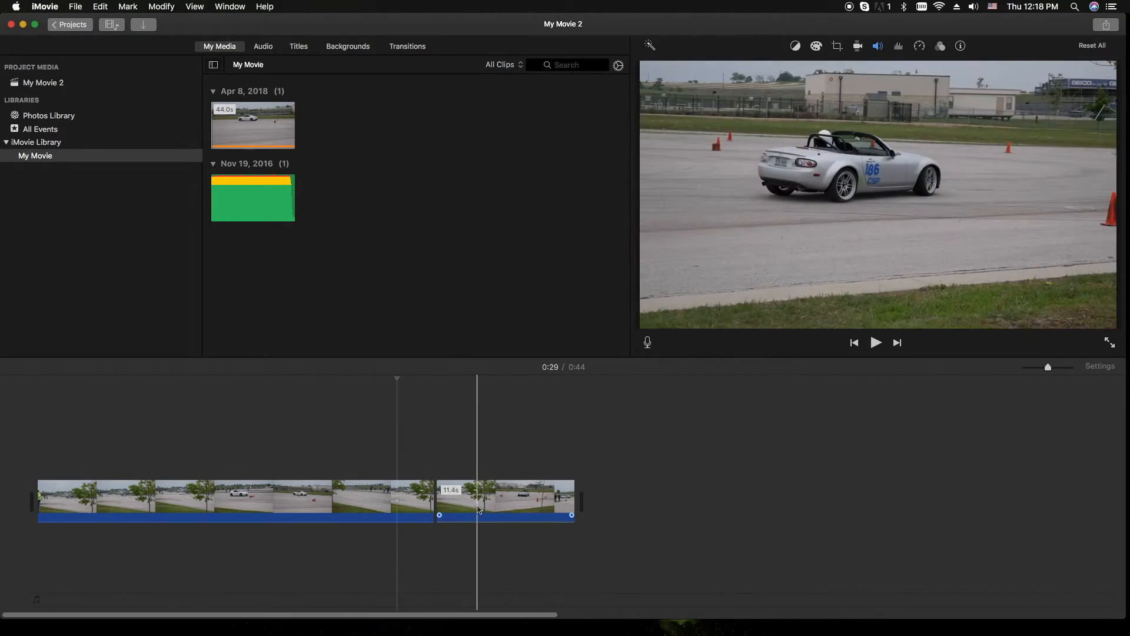
pyautogui.click(519, 502)
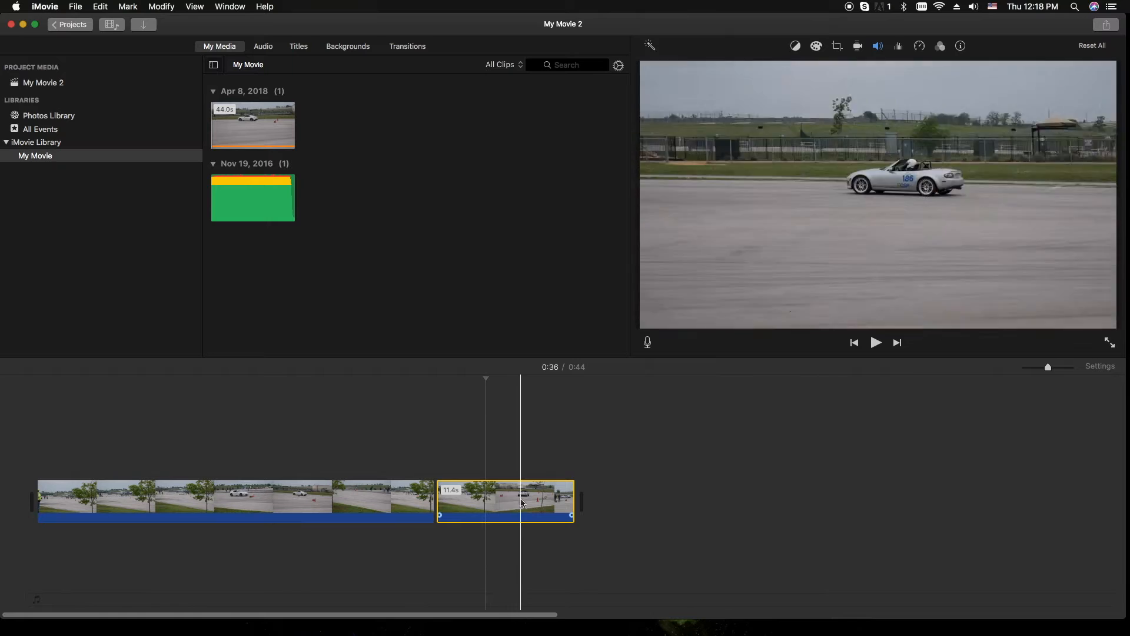
pyautogui.click(242, 197)
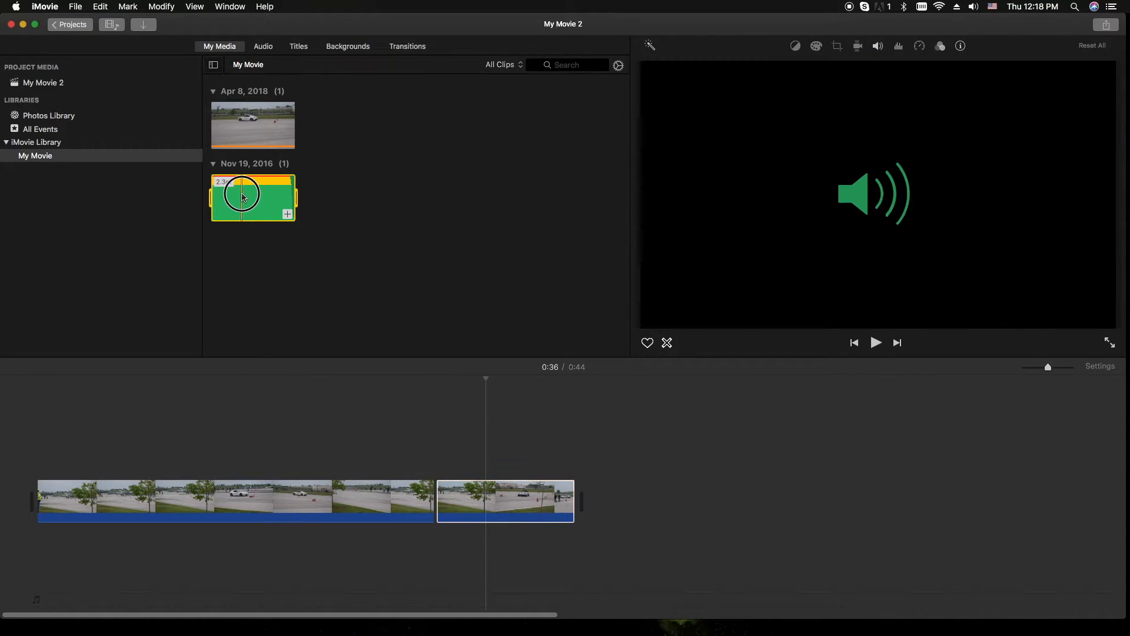
pyautogui.moveTo(243, 198); pyautogui.dragTo(438, 560)
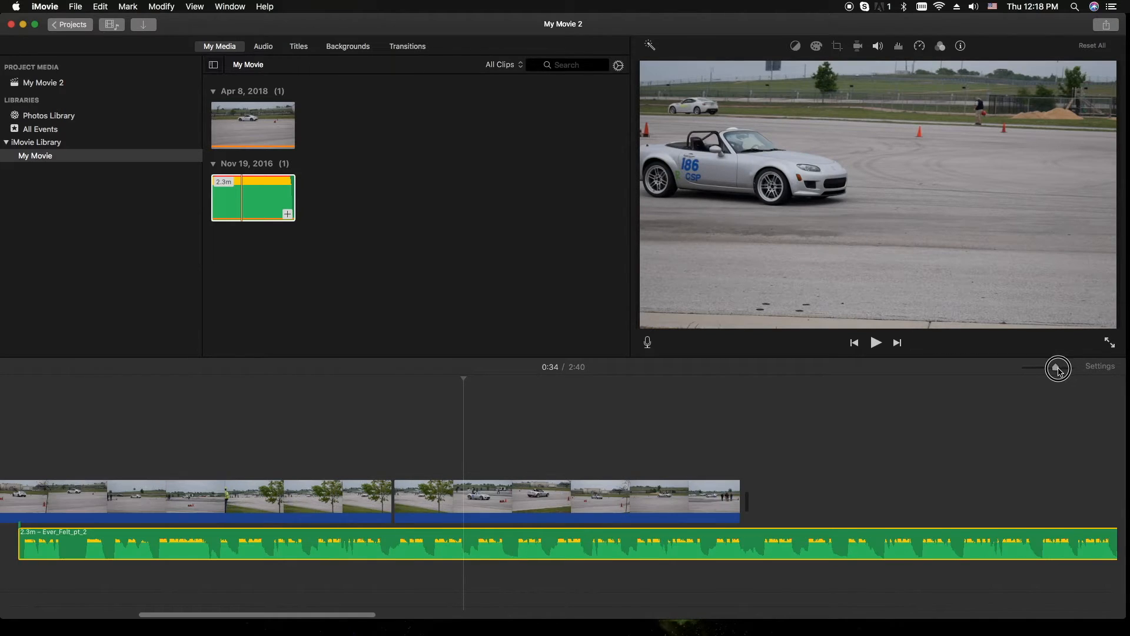
# Raise the Clip Size slider in project settings so timeline clips appear larger.
pyautogui.click(1100, 366)
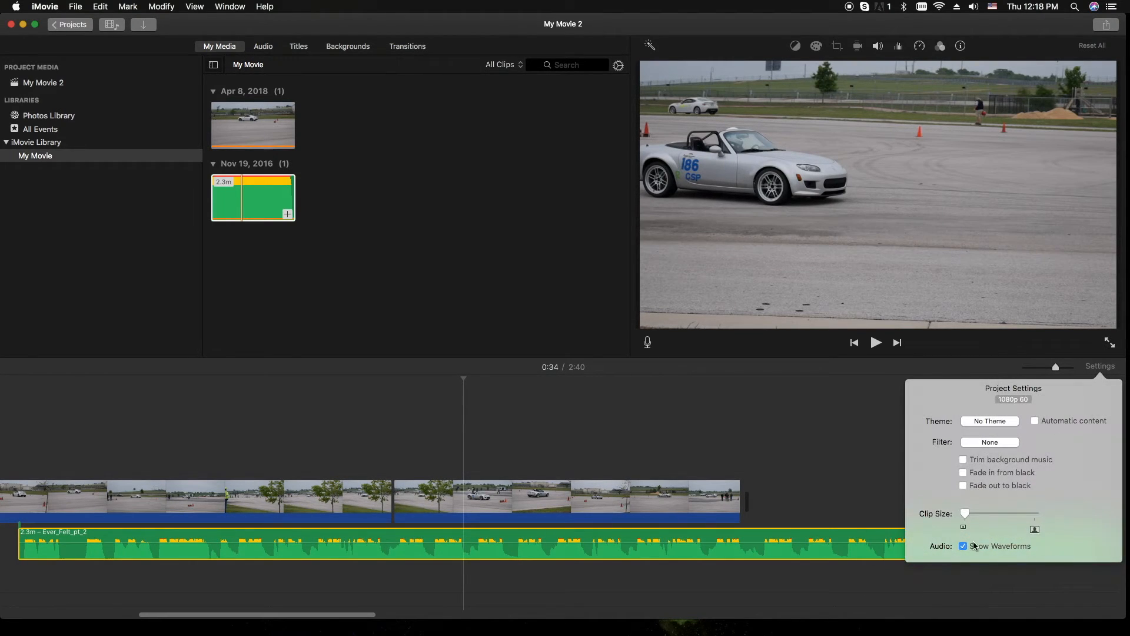
pyautogui.moveTo(966, 512); pyautogui.dragTo(1002, 512)
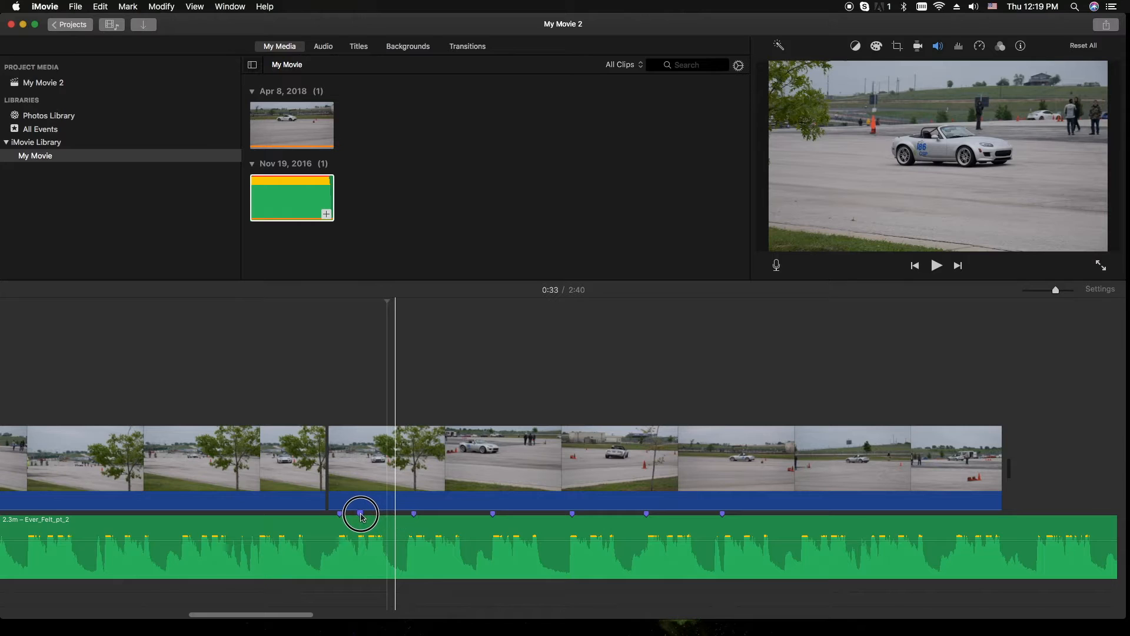
# Reposition a beat marker and split the car footage at successive beat markers.
pyautogui.moveTo(360, 514); pyautogui.dragTo(414, 513)
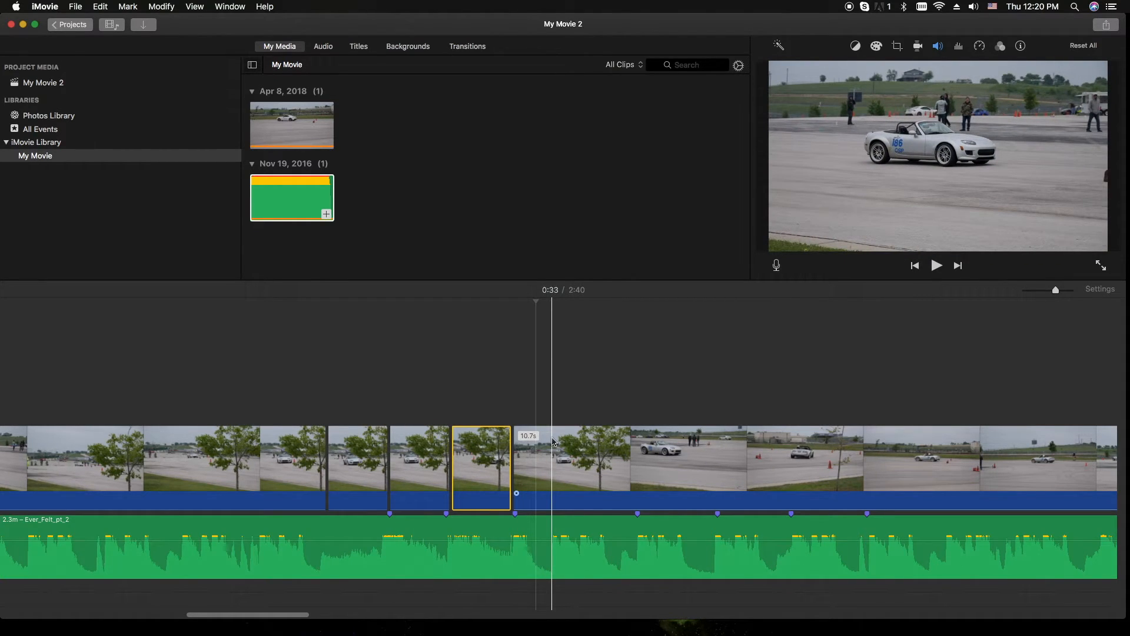
pyautogui.click(936, 265)
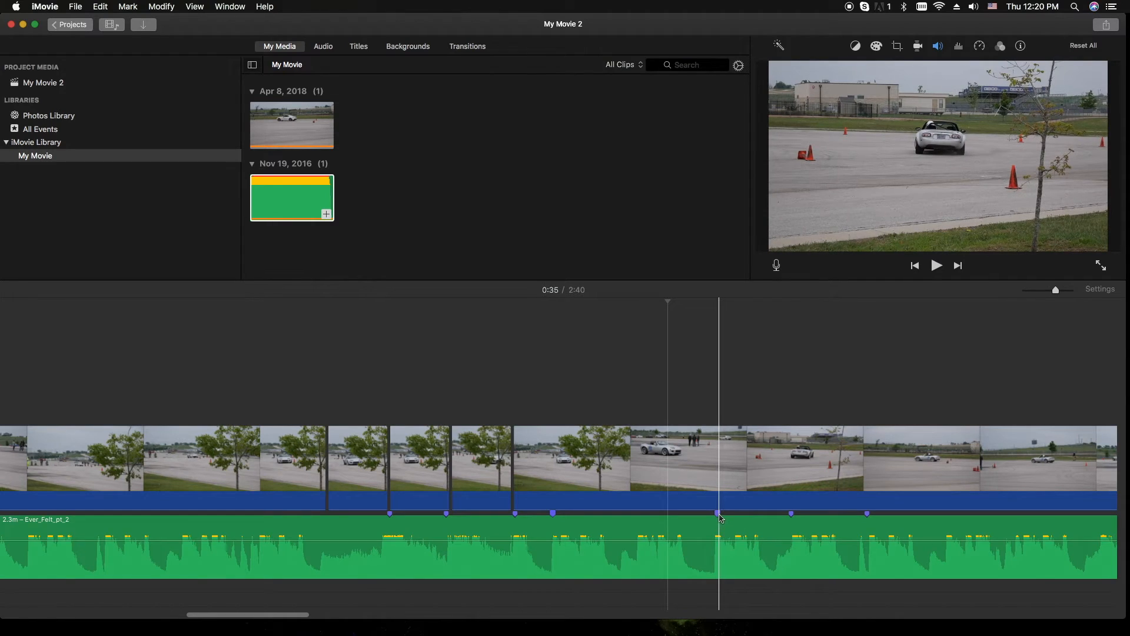
pyautogui.click(567, 515)
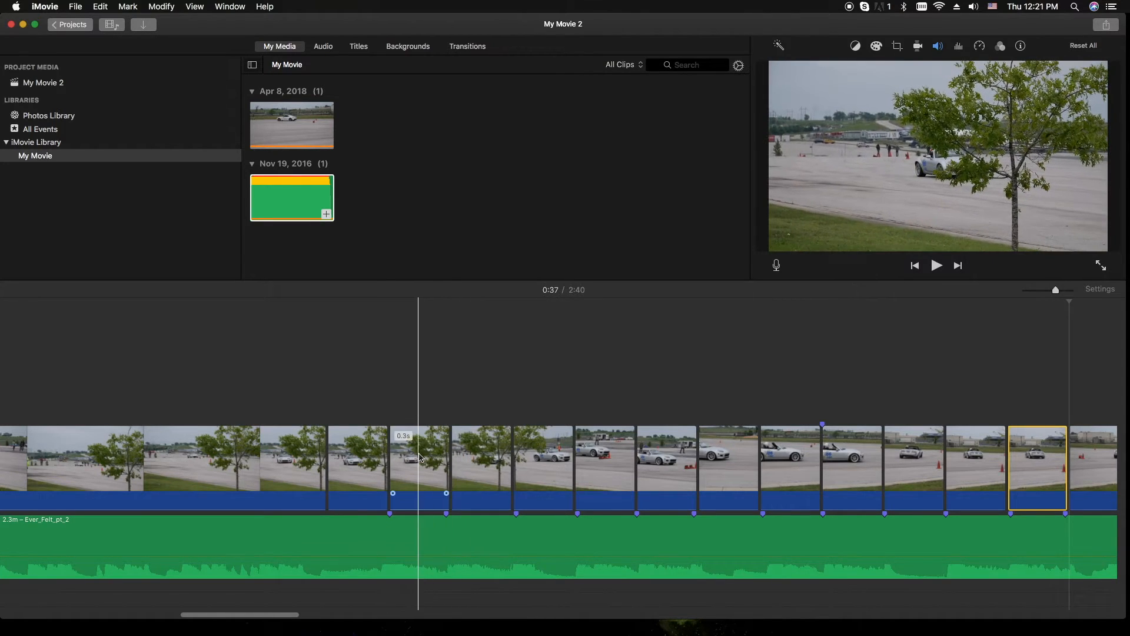
# Apply a clip filter to the first short car clip from the Clip Filter chooser.
pyautogui.click(418, 469)
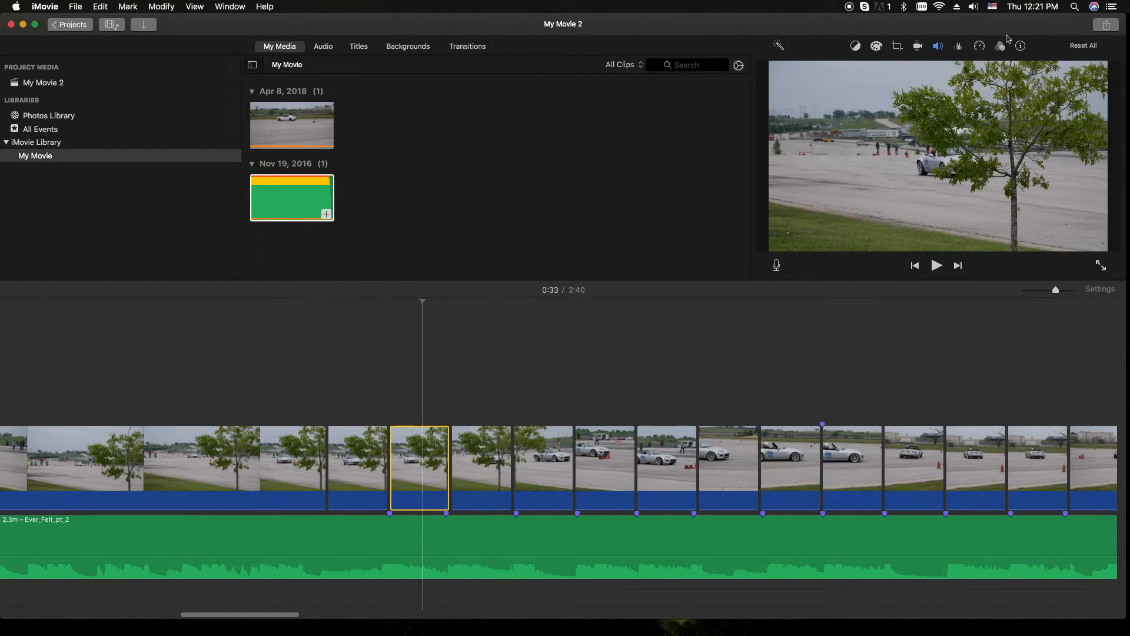
pyautogui.moveTo(1000, 46)
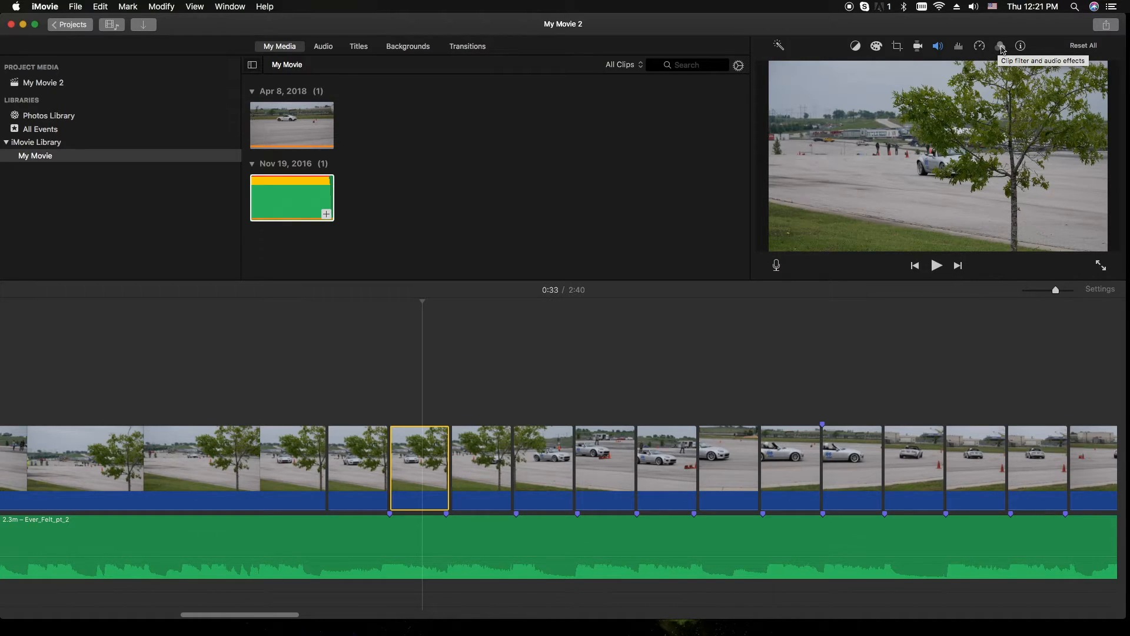
pyautogui.click(1001, 45)
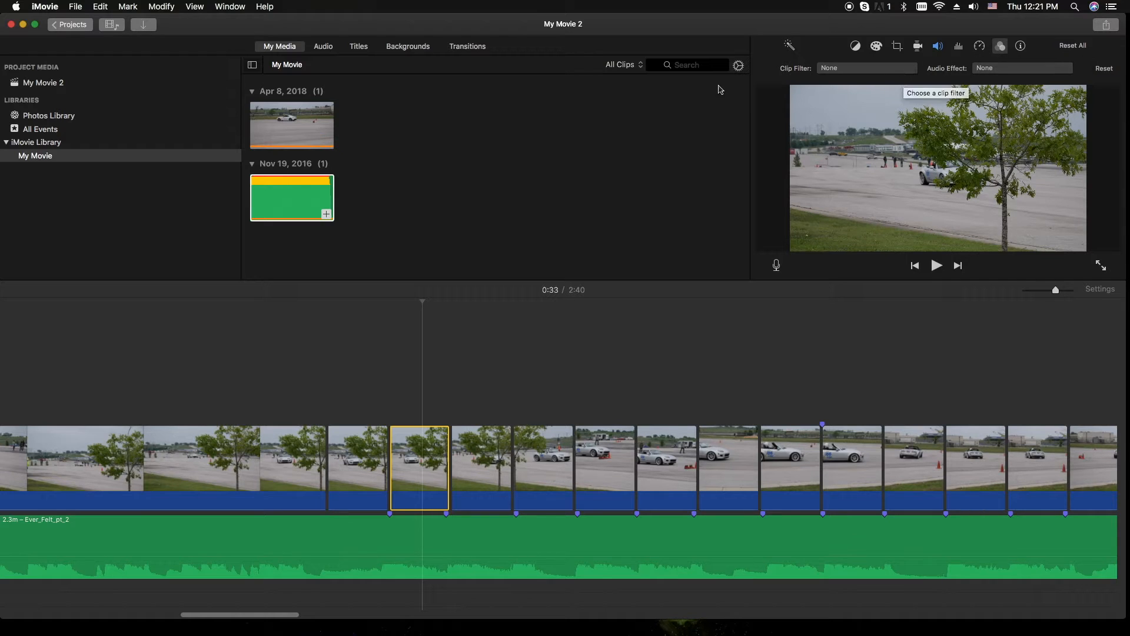
pyautogui.click(867, 68)
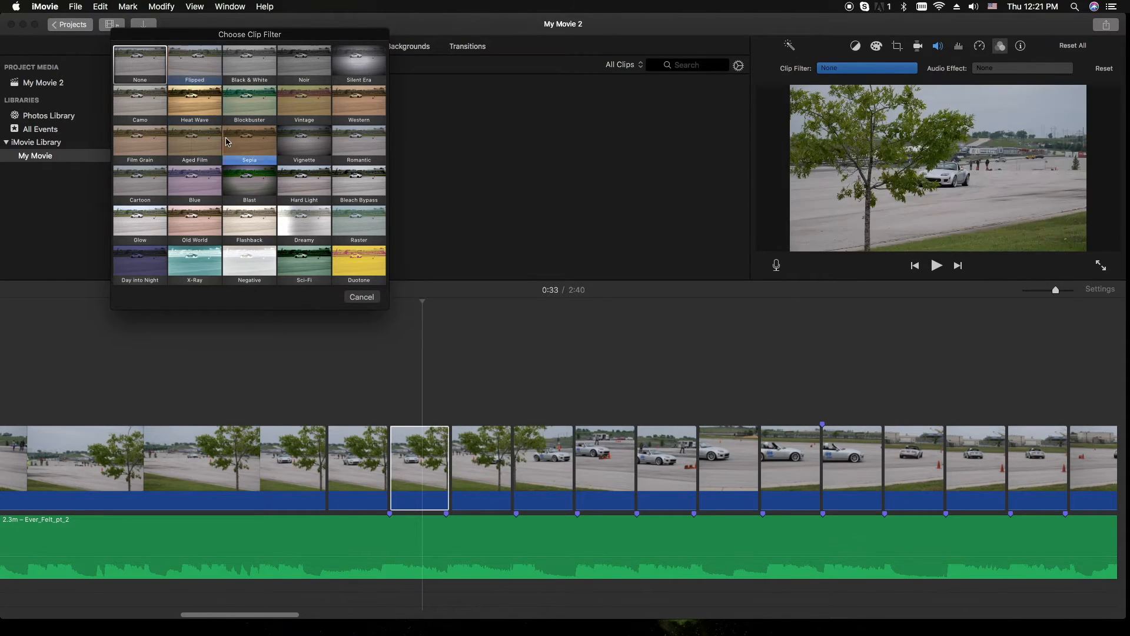
pyautogui.click(303, 221)
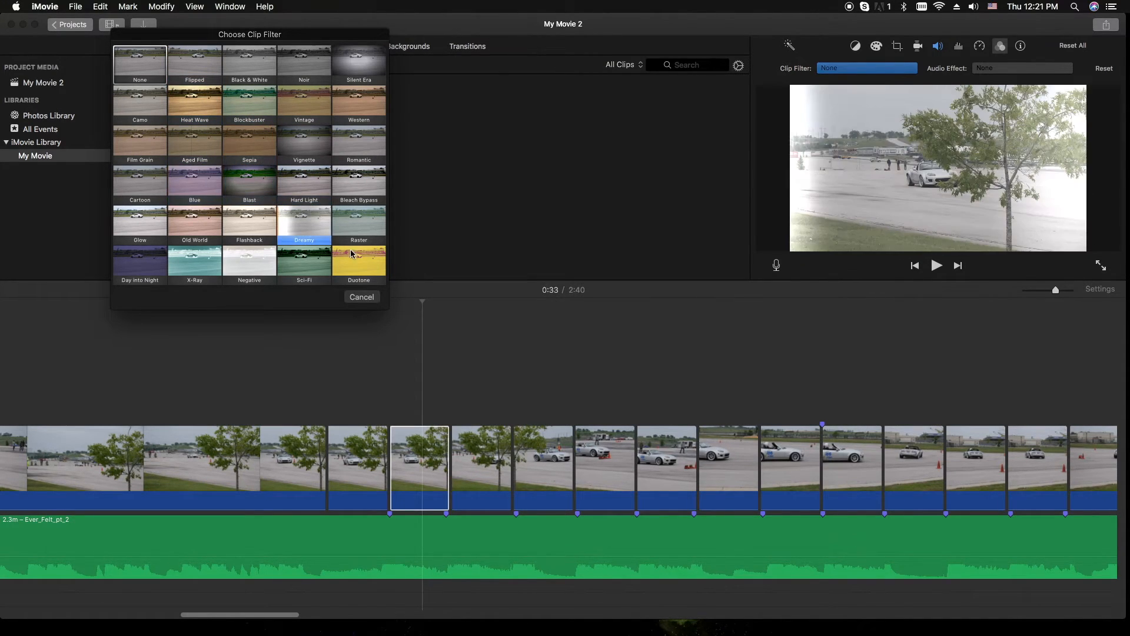
pyautogui.click(358, 261)
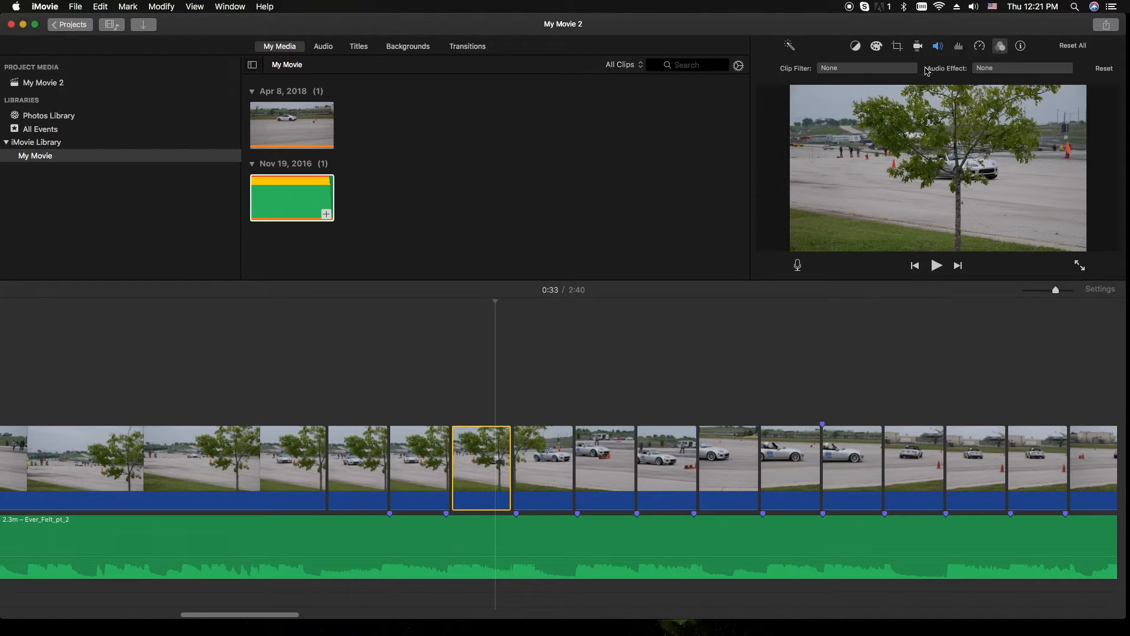
# Give the next two short clips the X-Ray filter and another filter after trying Blast.
pyautogui.click(866, 69)
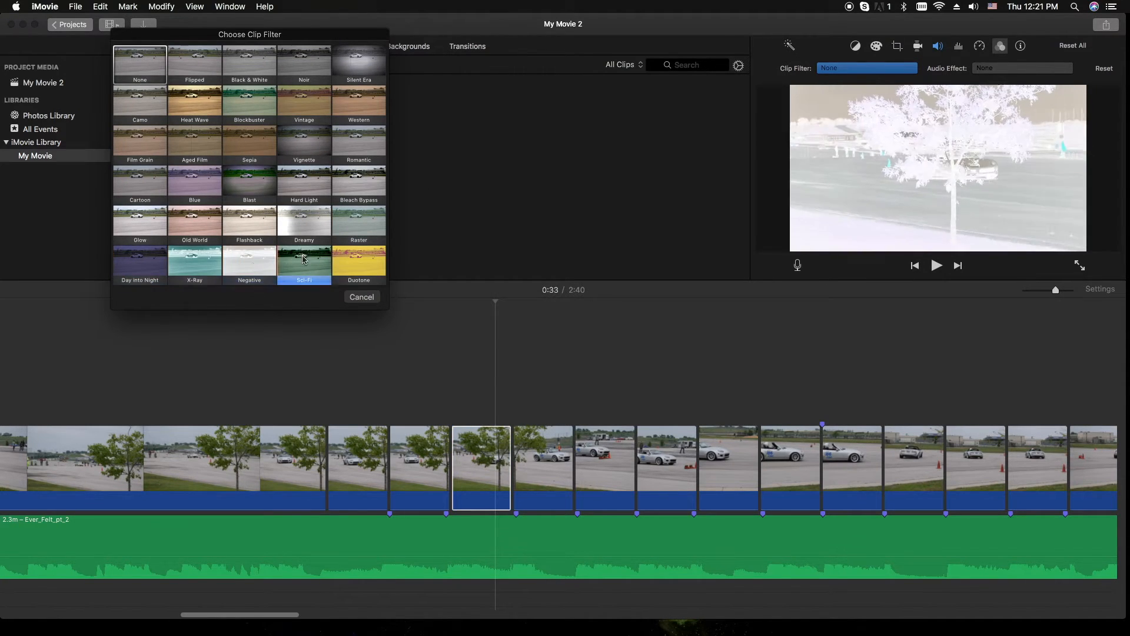
pyautogui.click(194, 261)
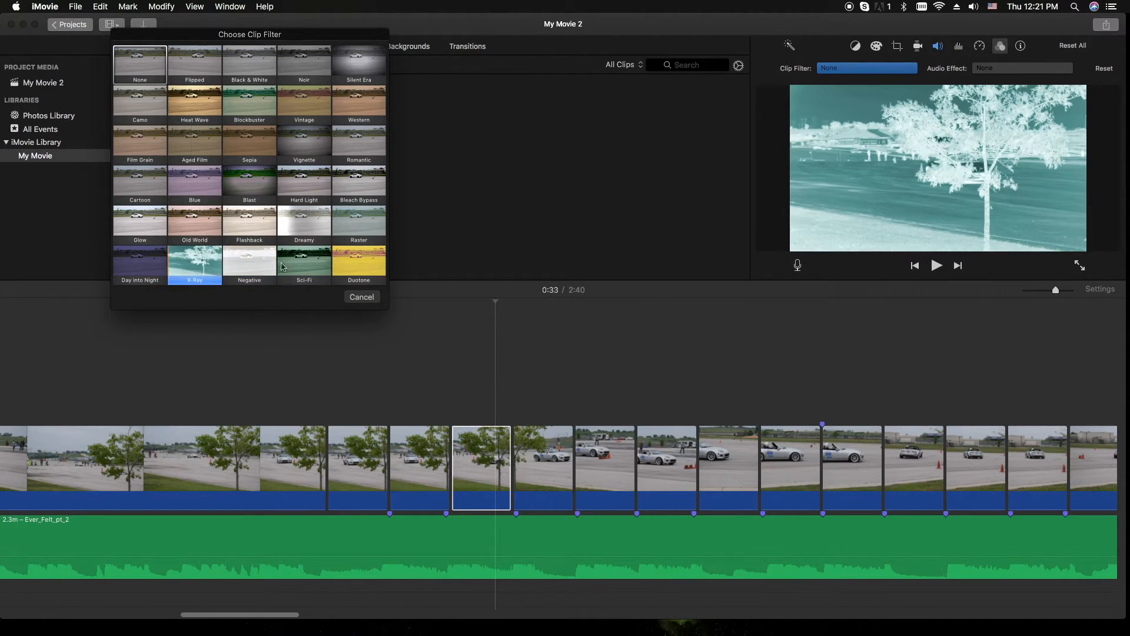
pyautogui.click(195, 262)
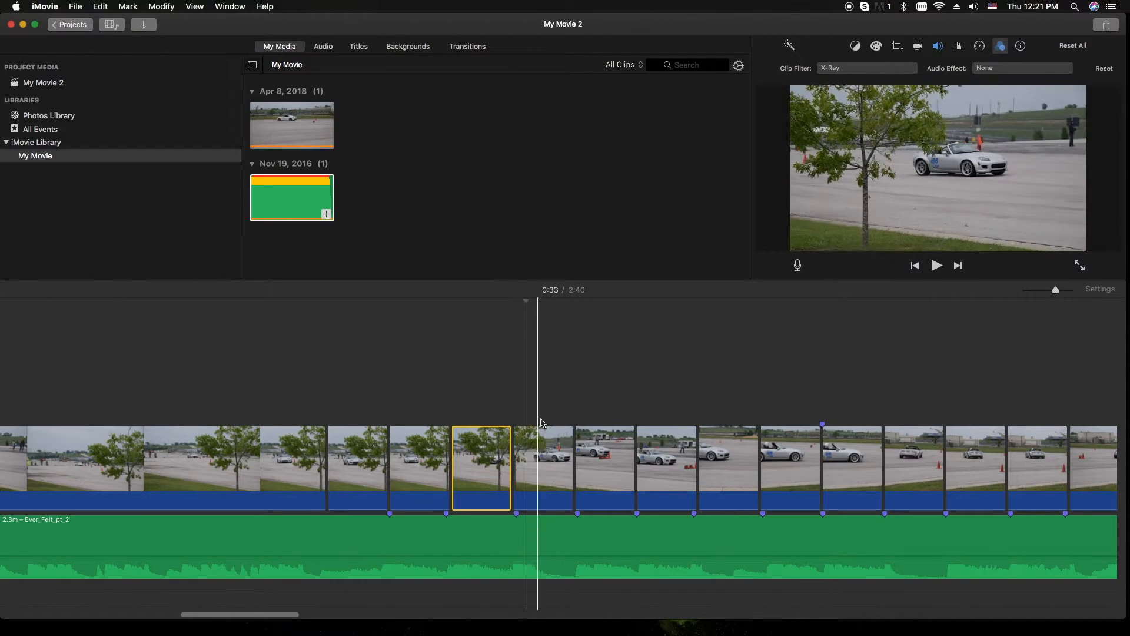
pyautogui.click(865, 68)
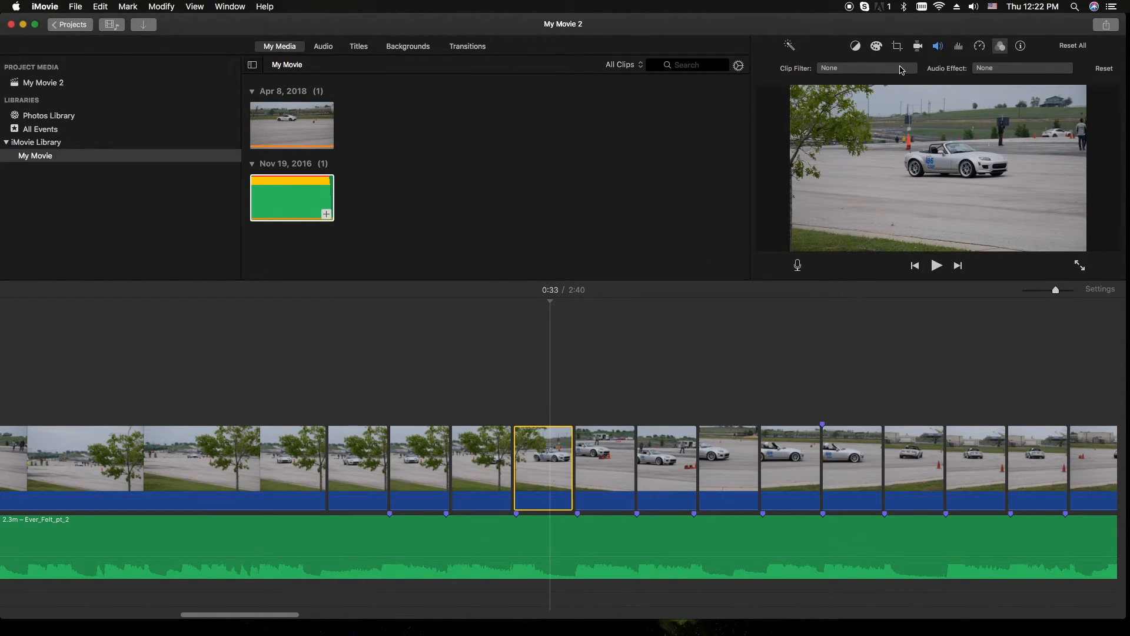
pyautogui.click(866, 69)
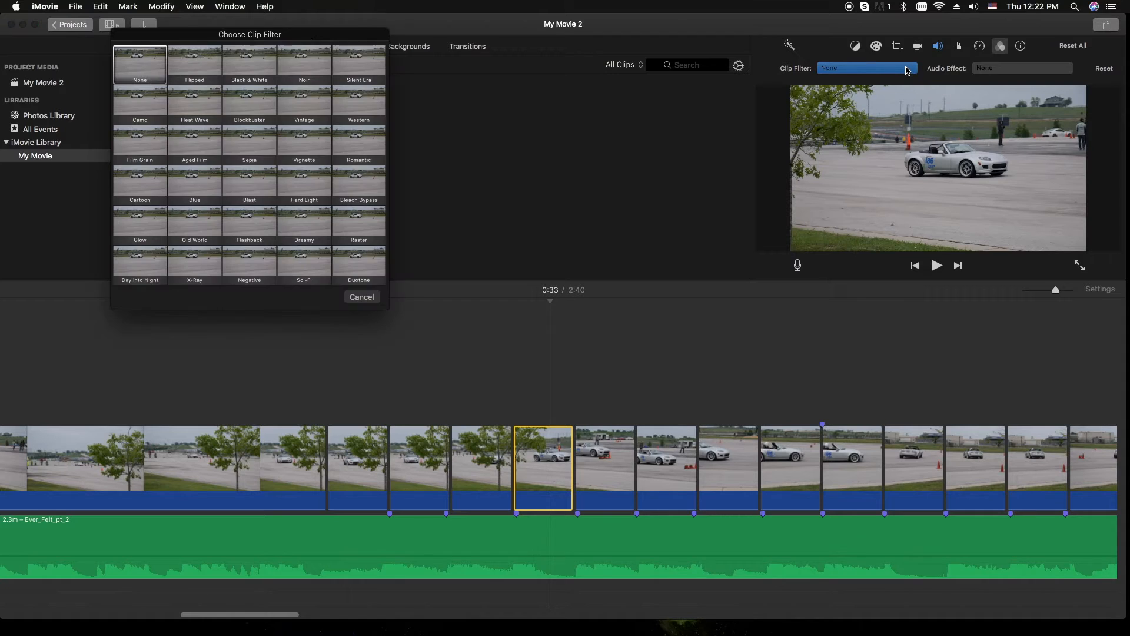
pyautogui.click(249, 181)
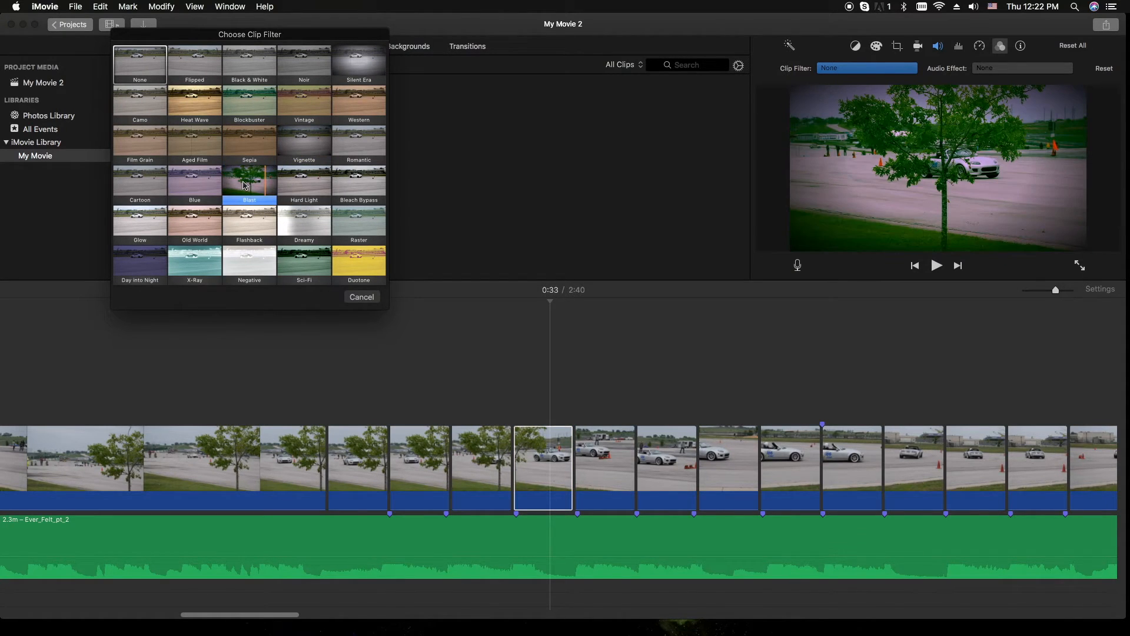
pyautogui.click(362, 297)
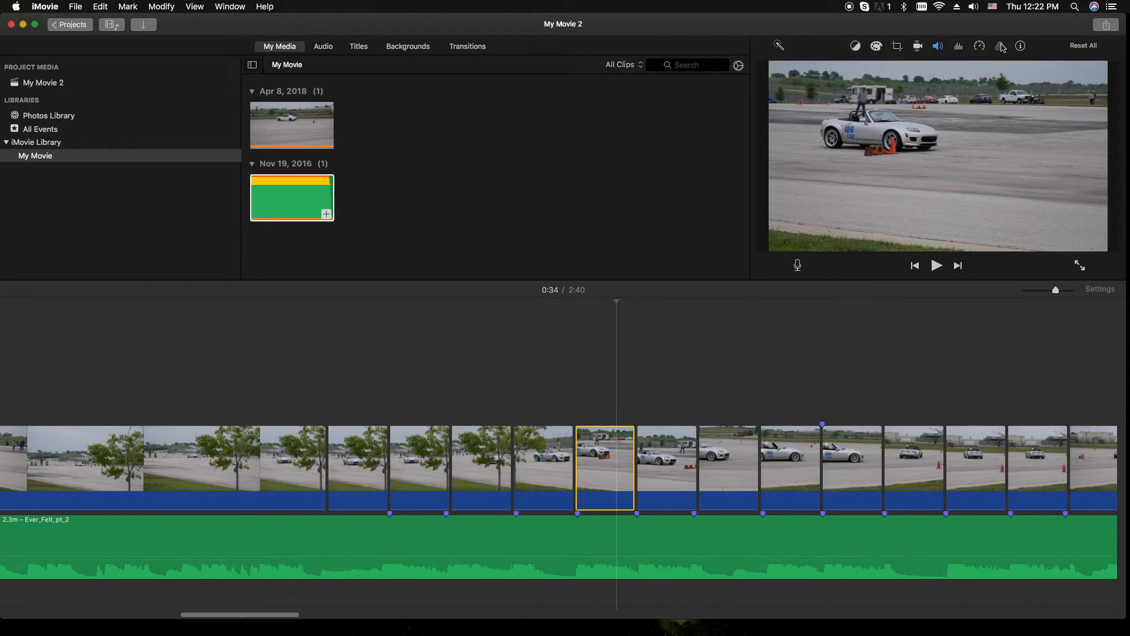
# Apply the Day into Night filter to the following short clip.
pyautogui.click(1000, 46)
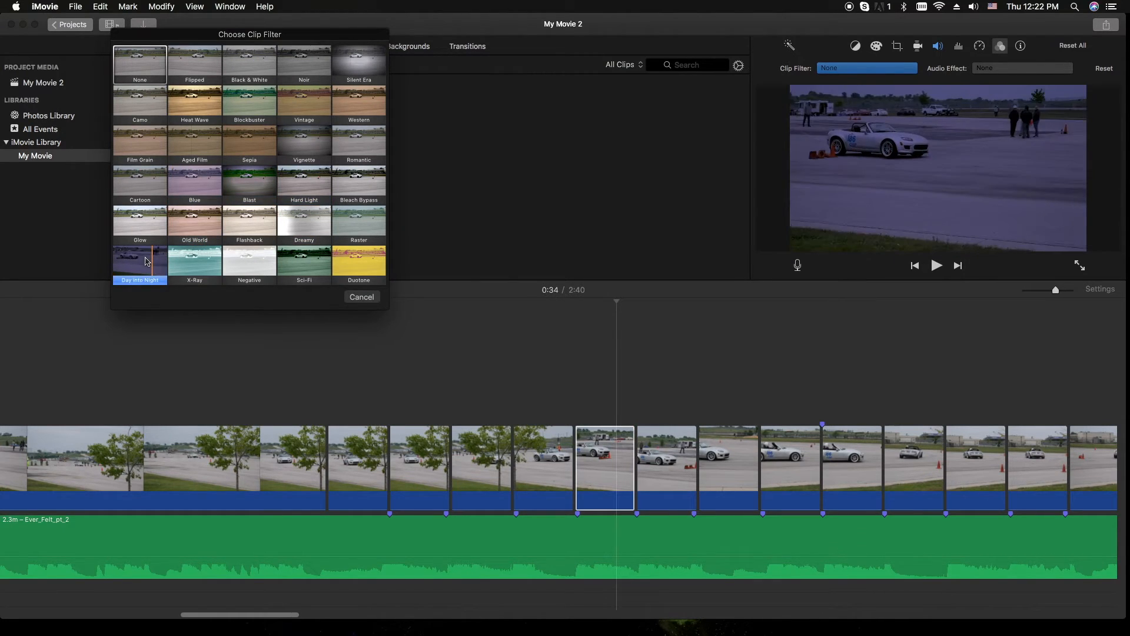
pyautogui.click(139, 261)
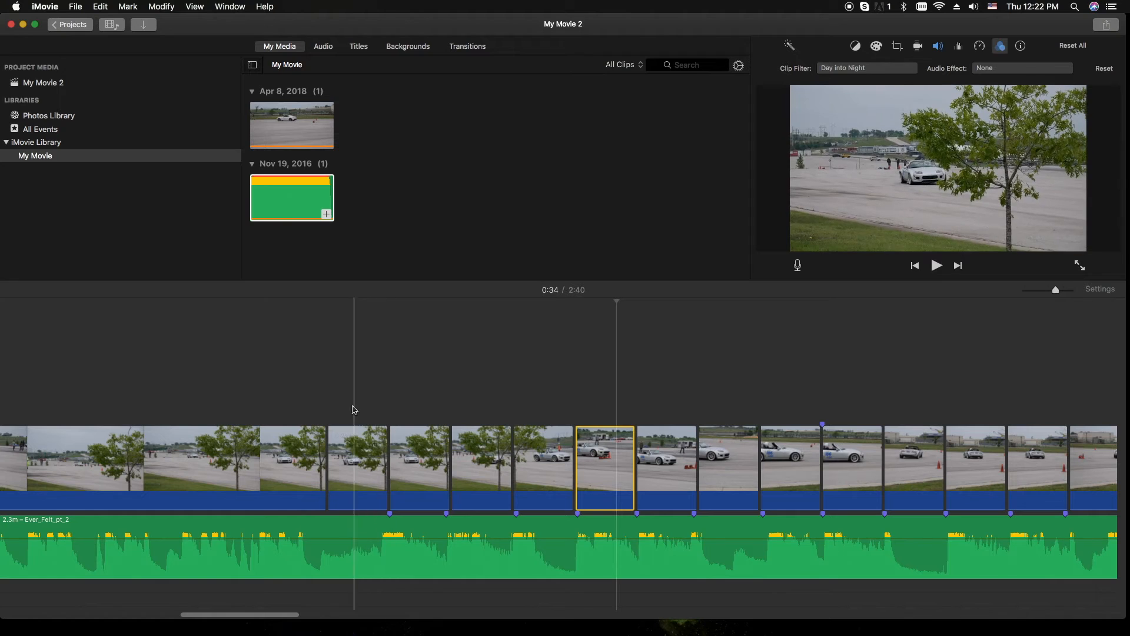
# Give a later car clip the Western filter and play the movie to preview it.
pyautogui.click(936, 265)
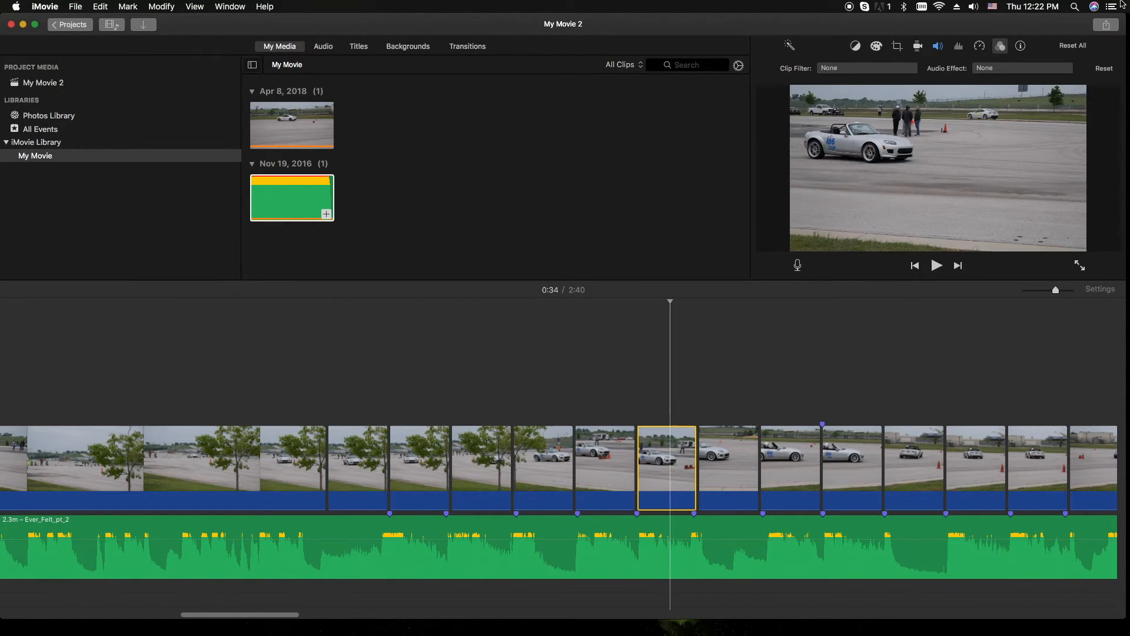
pyautogui.moveTo(911, 72)
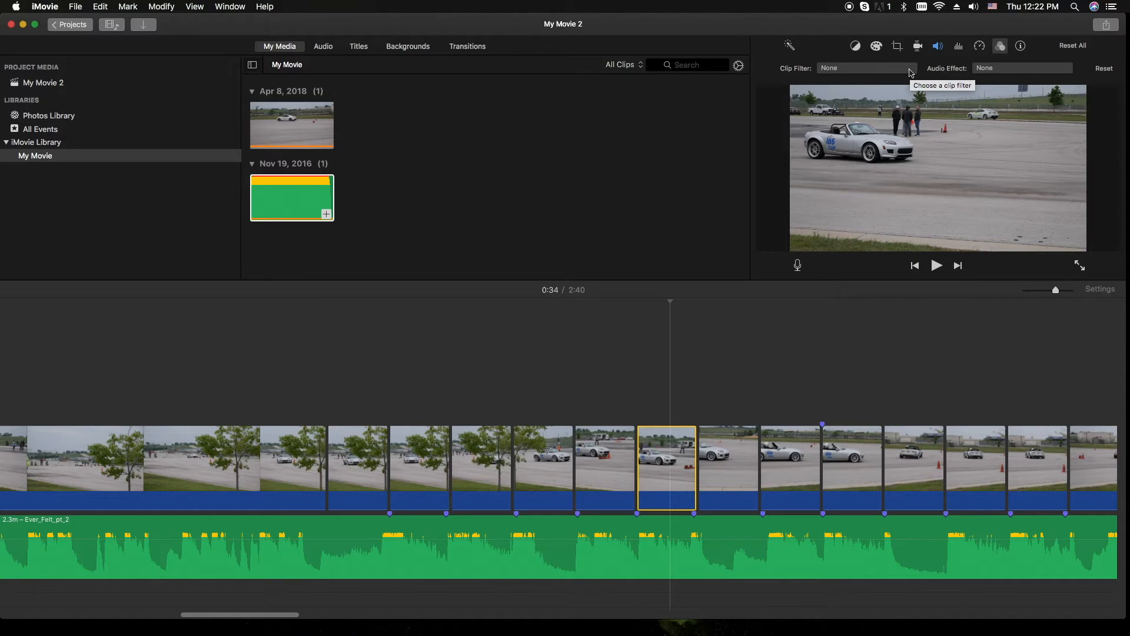
pyautogui.click(865, 68)
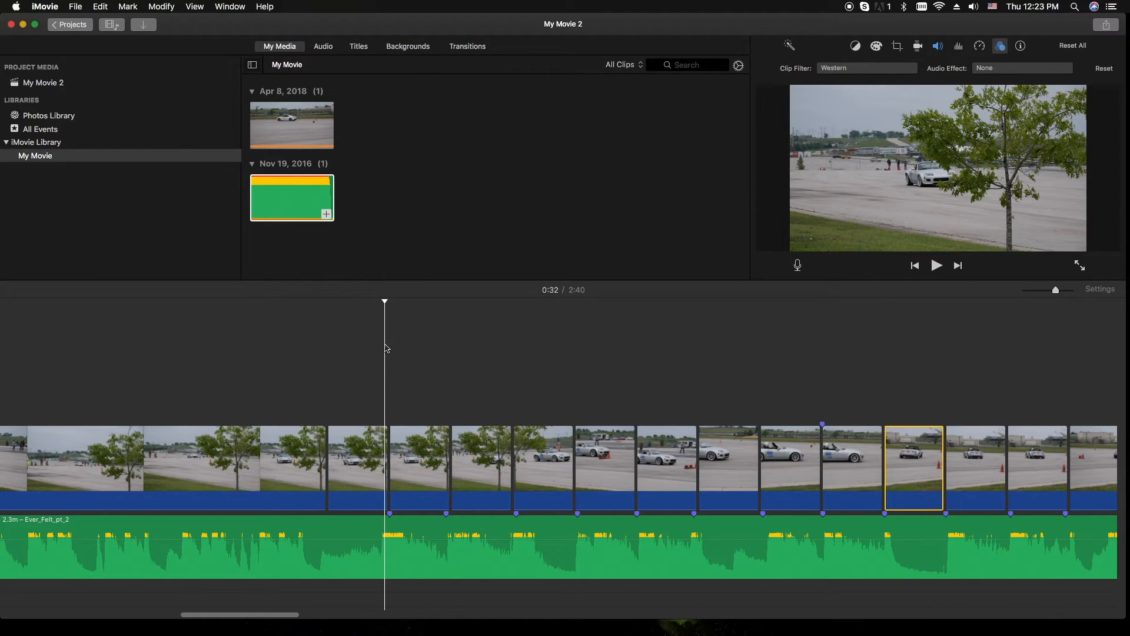
pyautogui.click(936, 264)
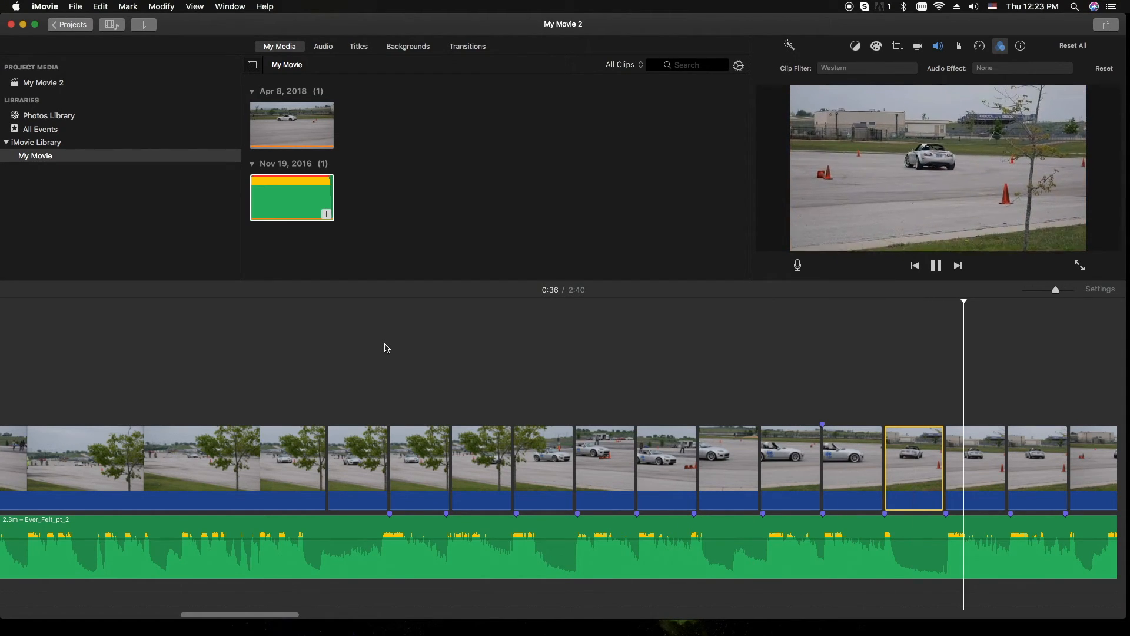
# Trim and delete clips until ten remain and the movie runs 2:07 with music to match.
pyautogui.click(936, 265)
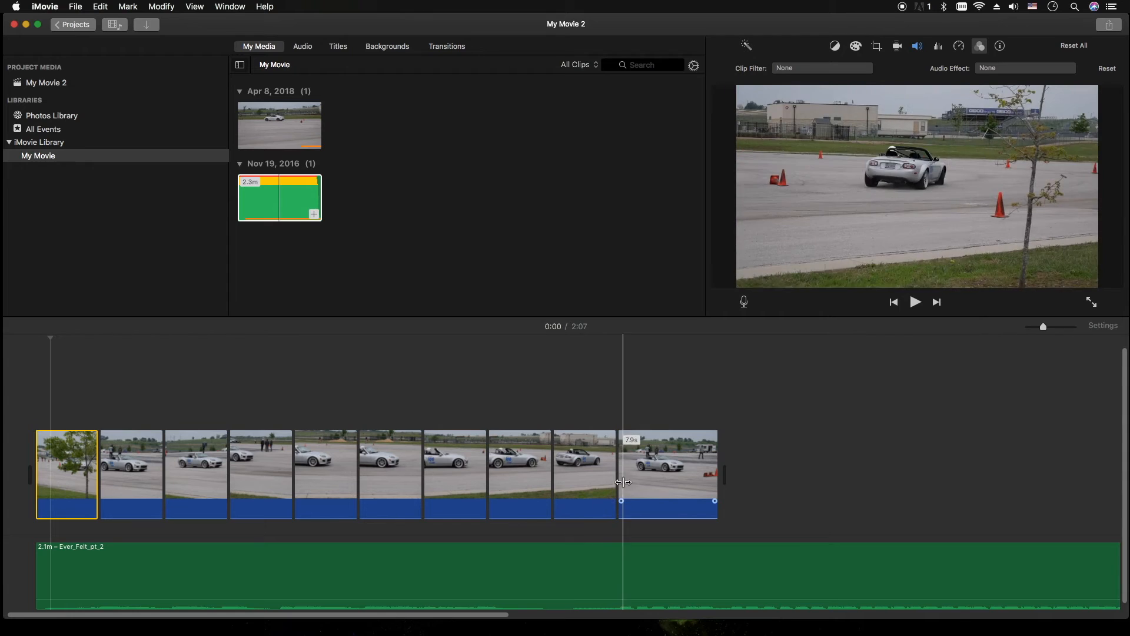
# Give the second clip a Duotone filter and a tighter Crop to Fill frame, then play from the start.
pyautogui.click(133, 473)
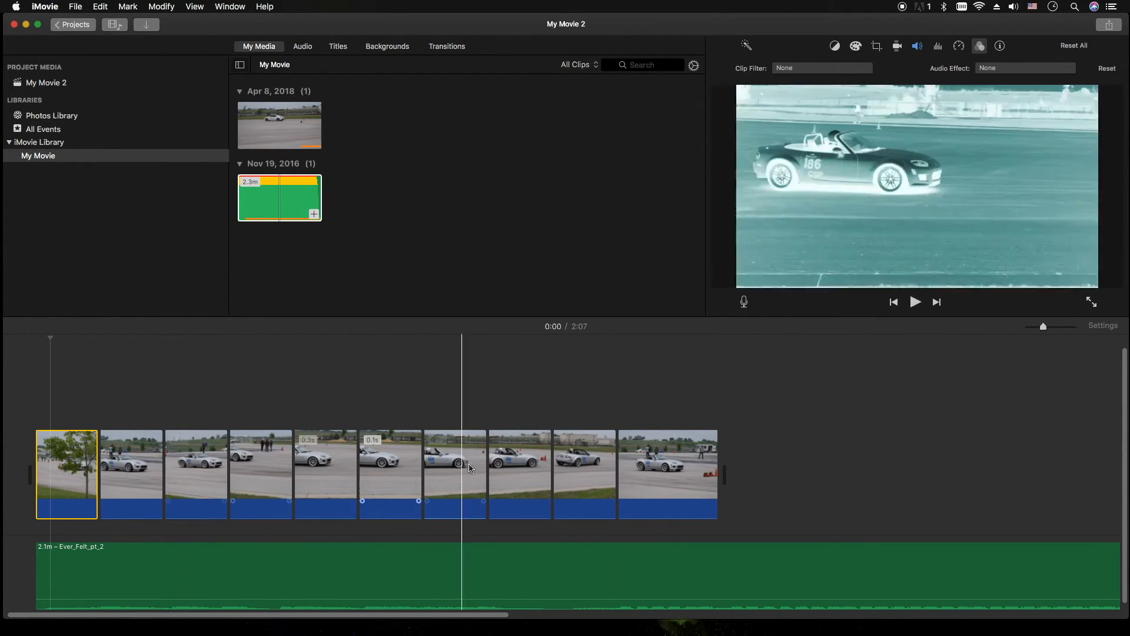
pyautogui.click(66, 474)
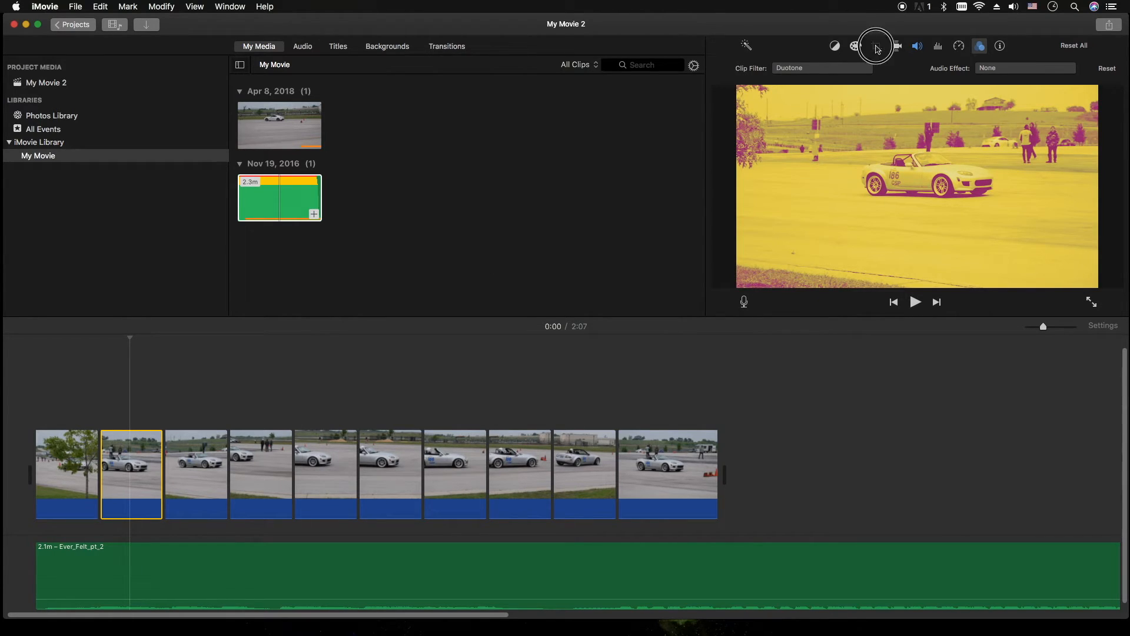
pyautogui.click(876, 46)
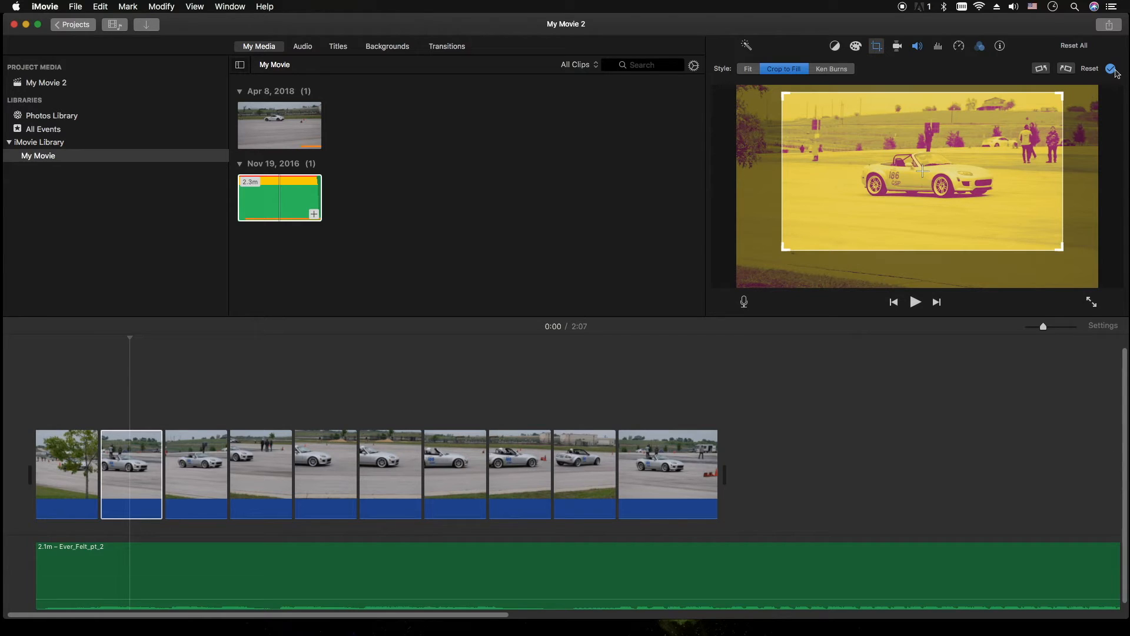
pyautogui.click(1112, 68)
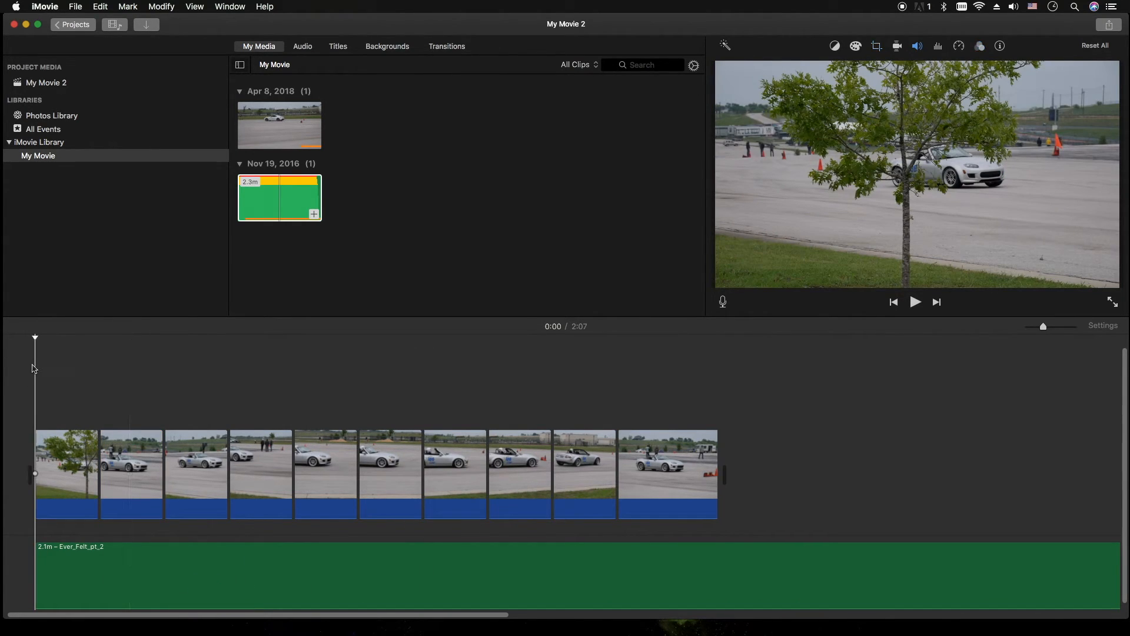
pyautogui.click(915, 302)
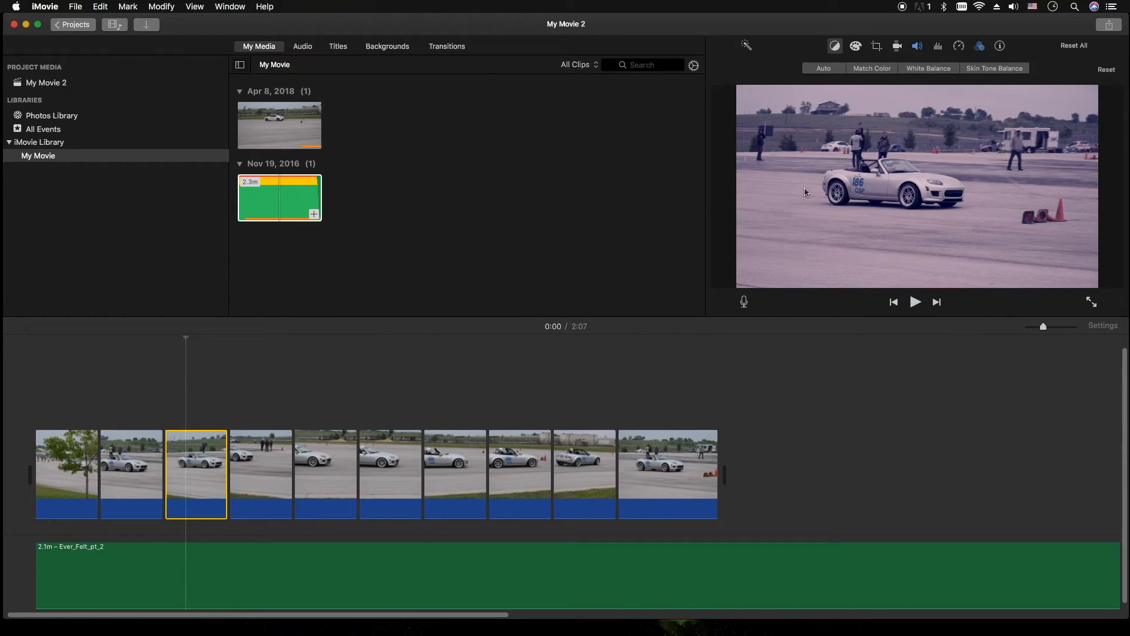
pyautogui.moveTo(882, 59)
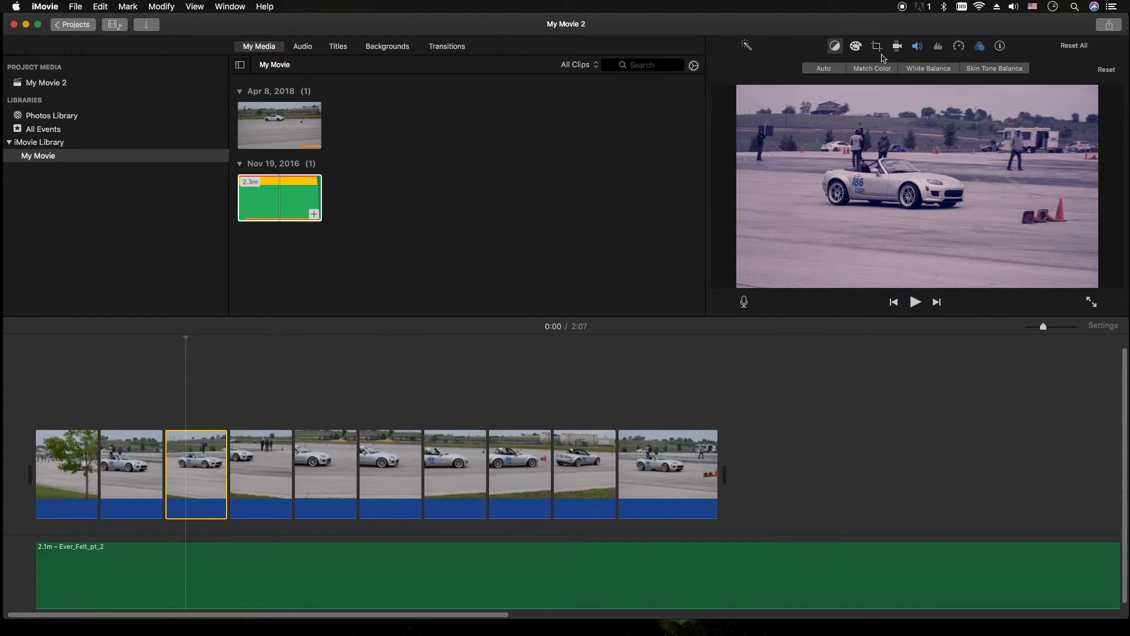
pyautogui.click(876, 46)
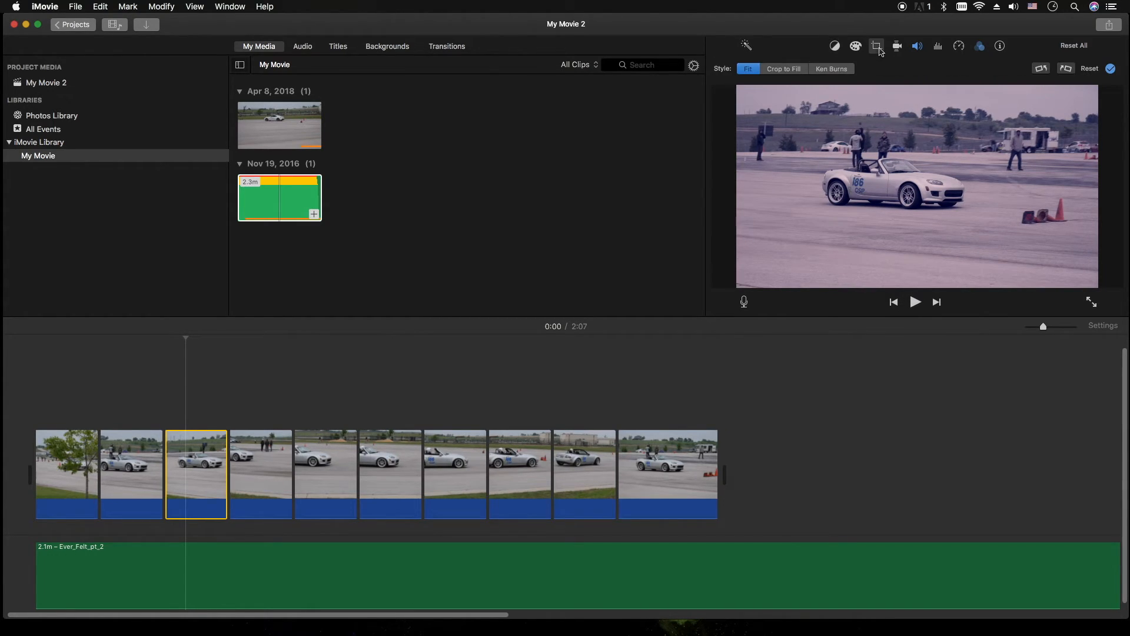
pyautogui.click(783, 69)
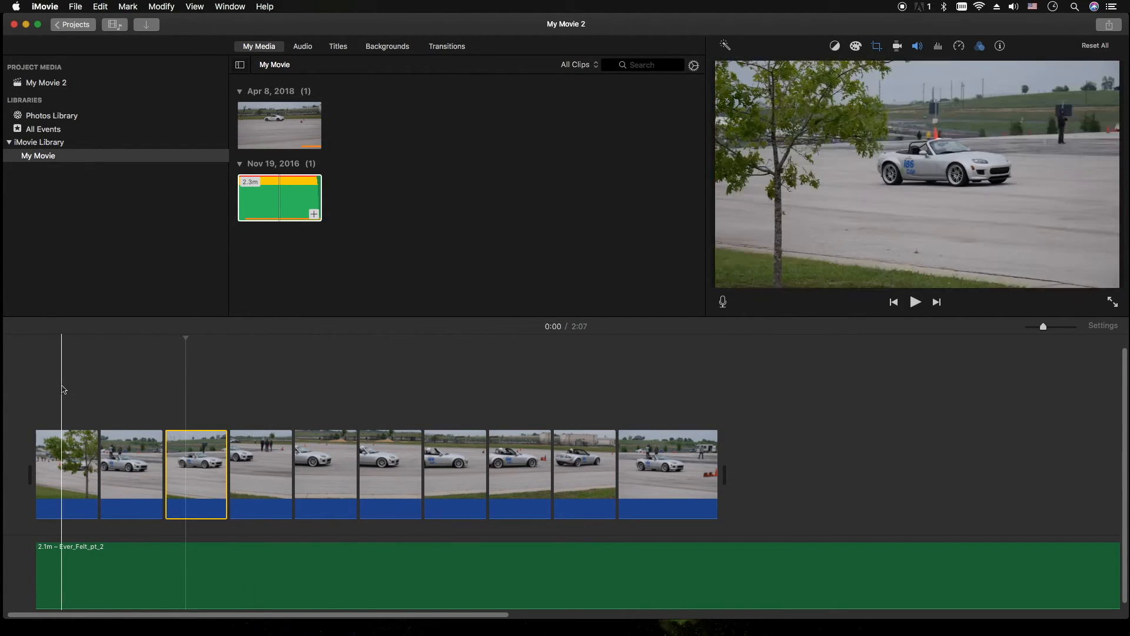
pyautogui.click(915, 301)
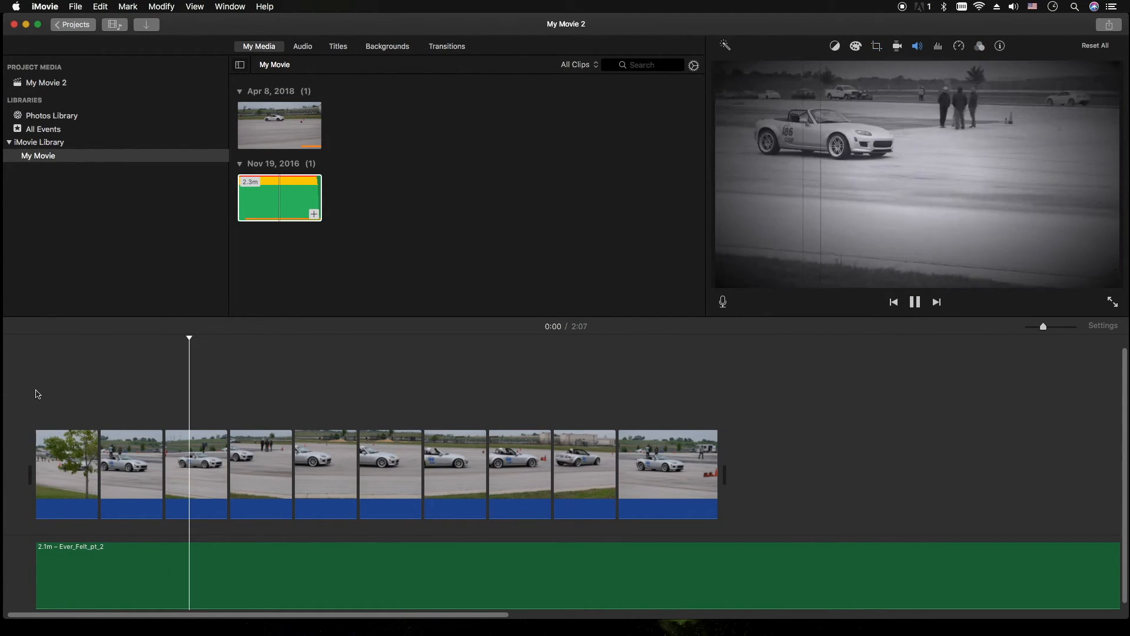
pyautogui.click(285, 473)
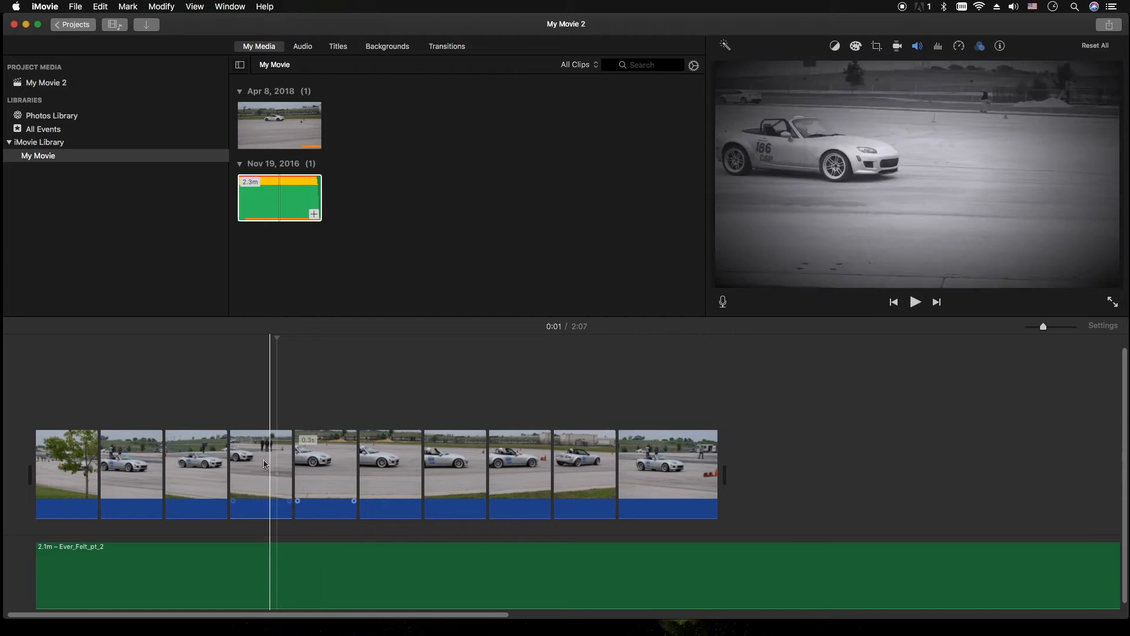
# Rotate the 0.1s sixth clip 180° upside down in the Crop tool and play from the start.
pyautogui.click(333, 472)
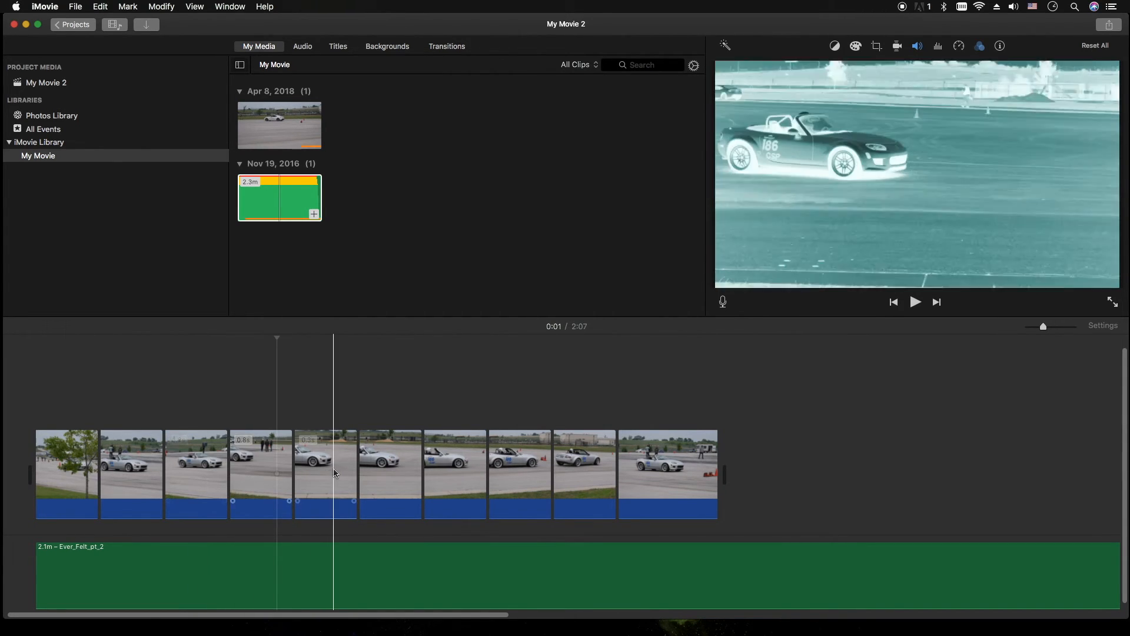
pyautogui.click(390, 473)
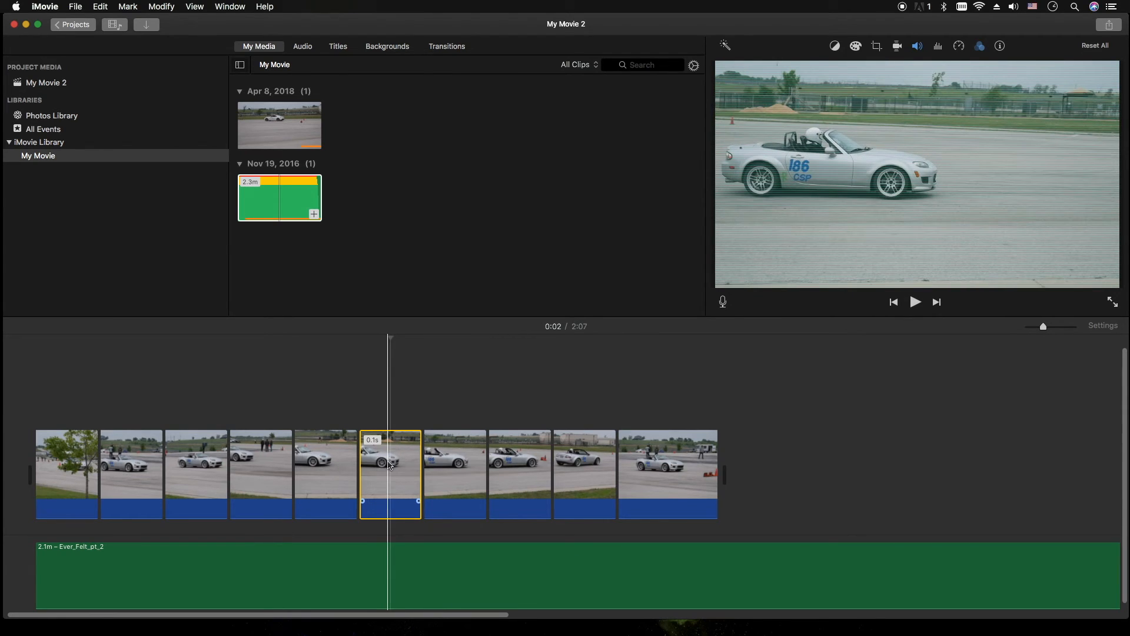
pyautogui.click(835, 46)
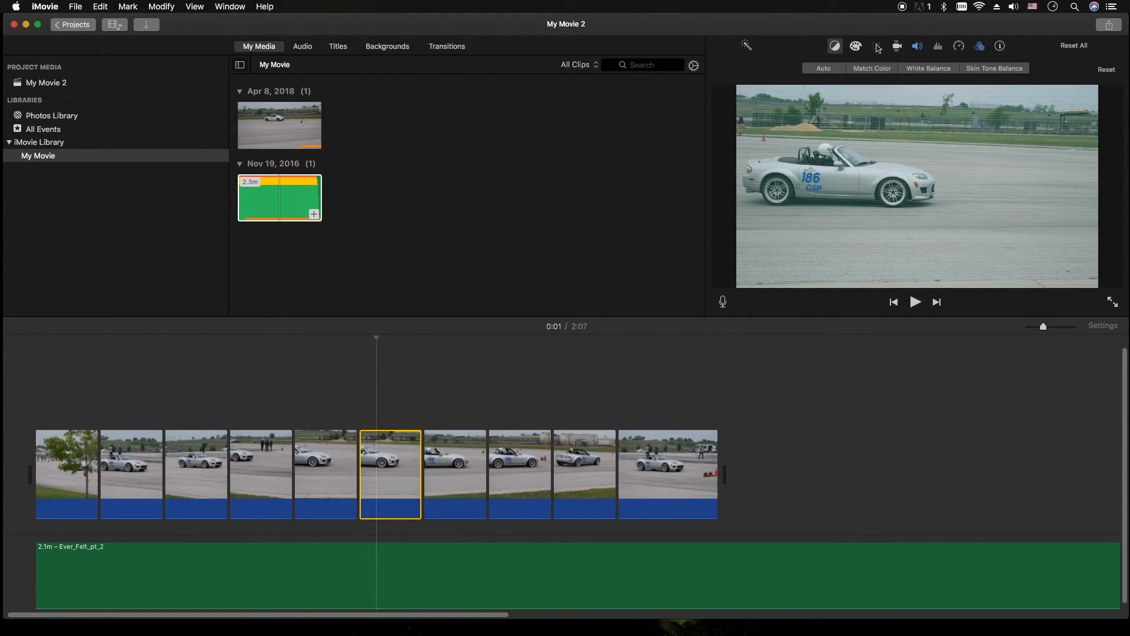
pyautogui.click(876, 46)
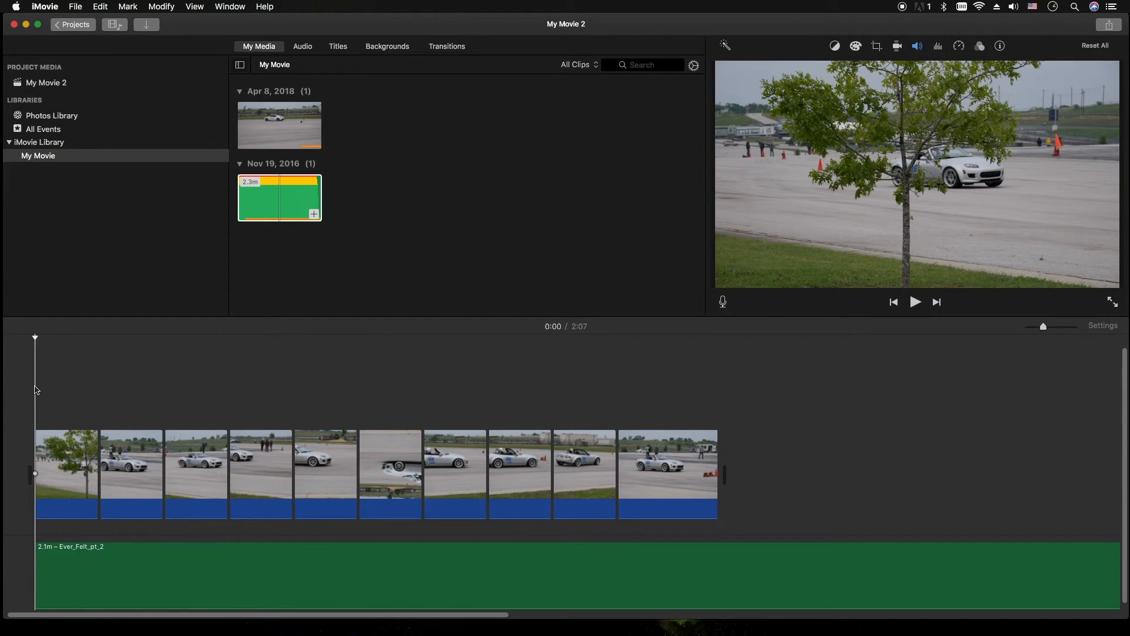
pyautogui.click(916, 301)
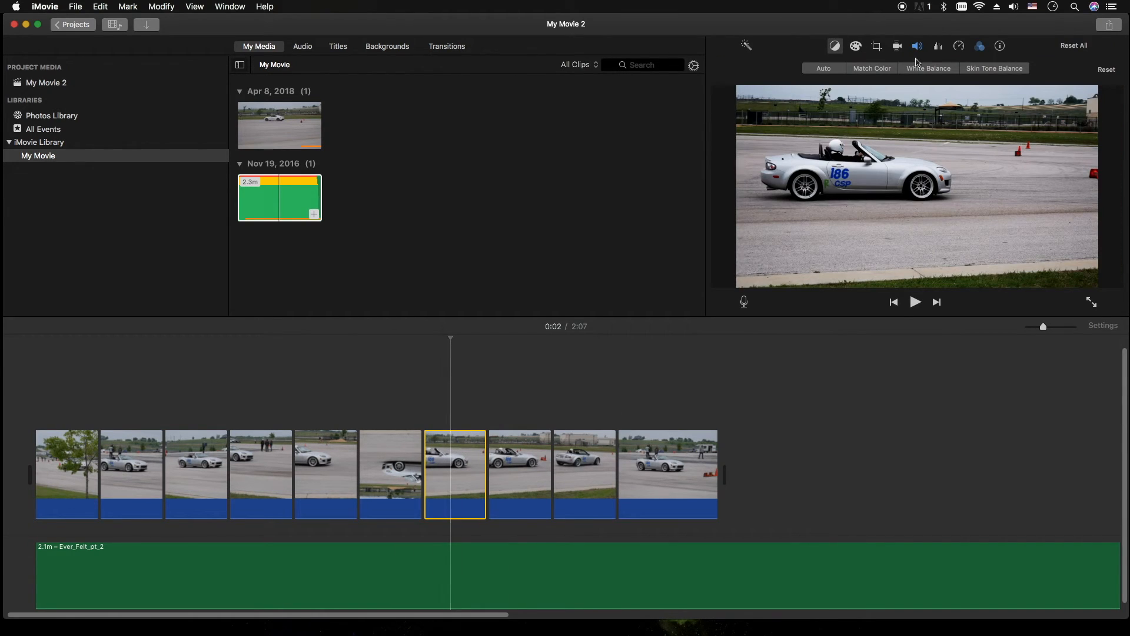
# Pick a filter for the seventh clip, then rotate the sixth clip back upright.
pyautogui.click(979, 46)
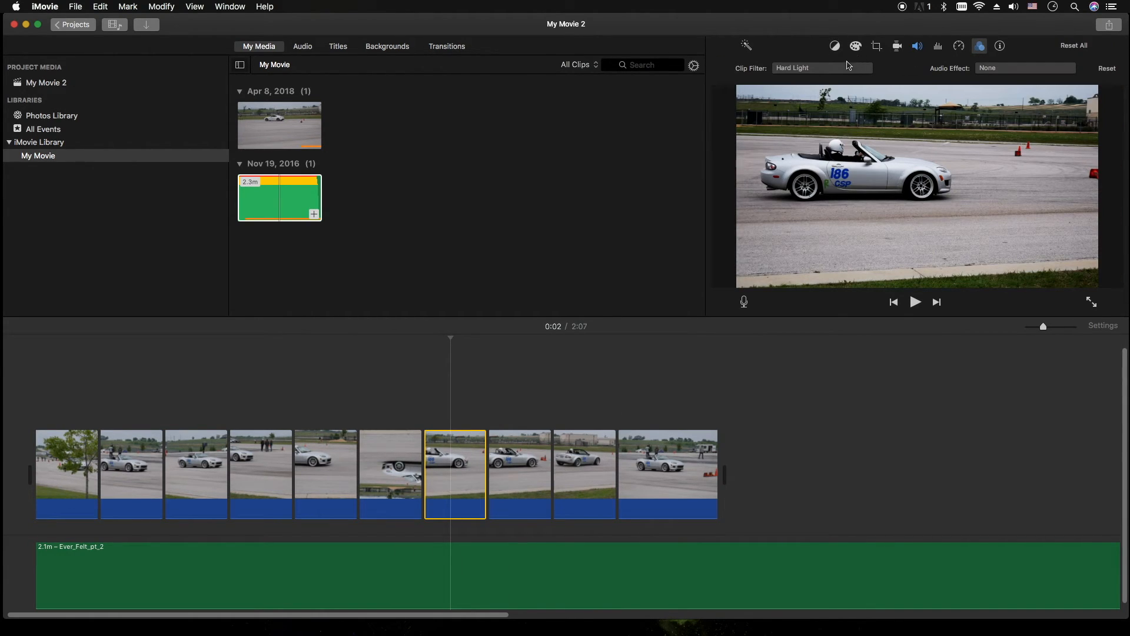
pyautogui.click(820, 69)
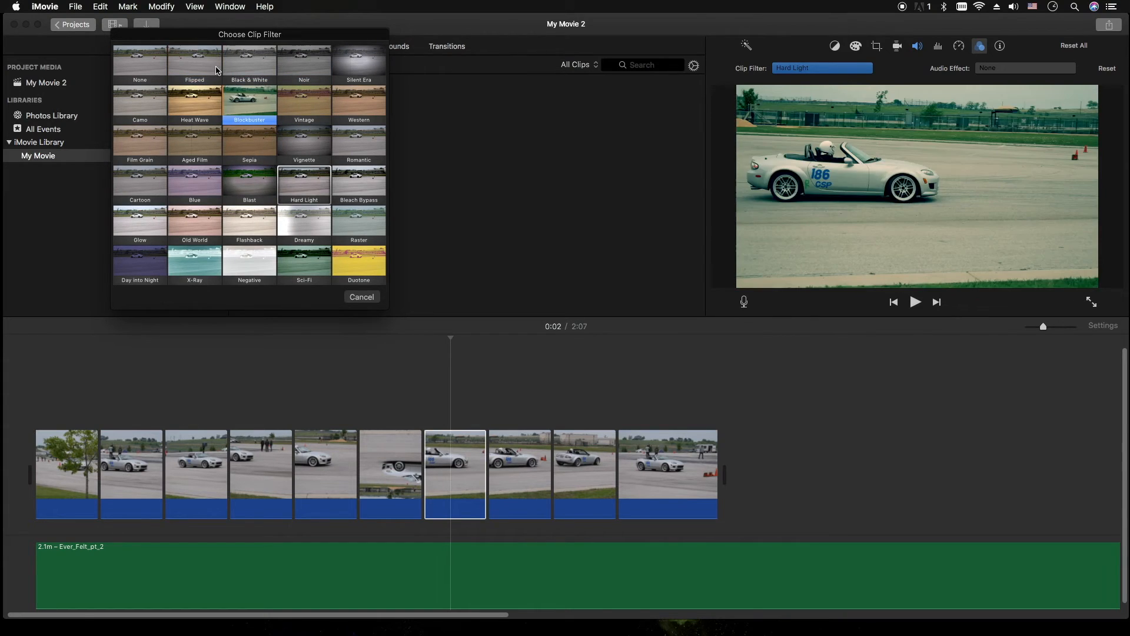
pyautogui.click(194, 60)
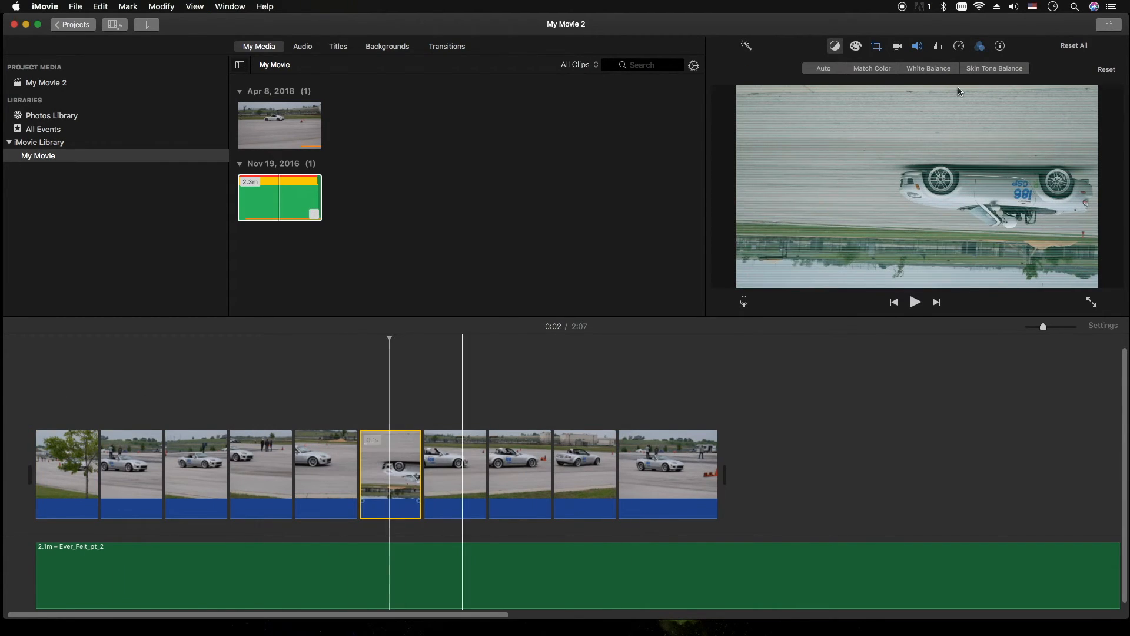
pyautogui.click(876, 46)
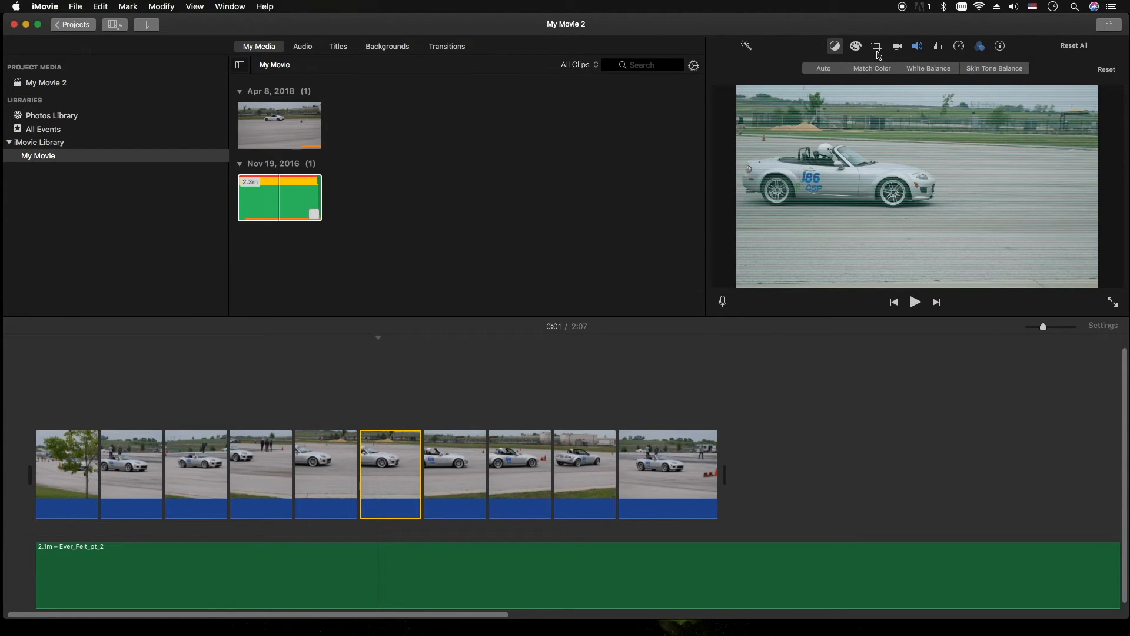
# Crop the sixth clip to fill, tightening the frame around the car.
pyautogui.click(876, 46)
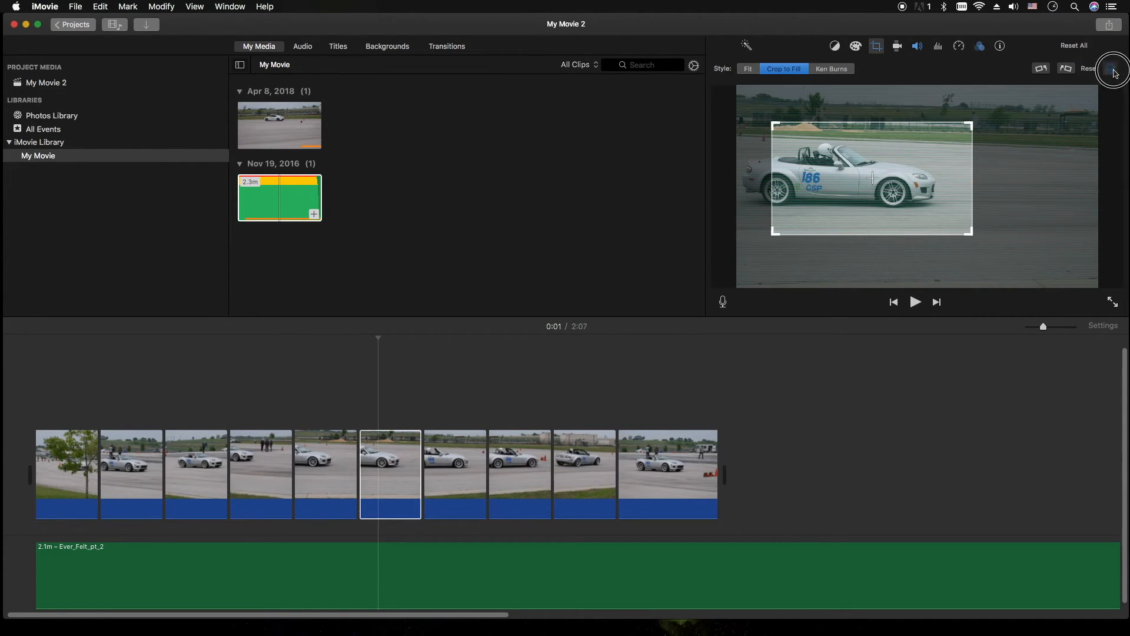
pyautogui.click(915, 302)
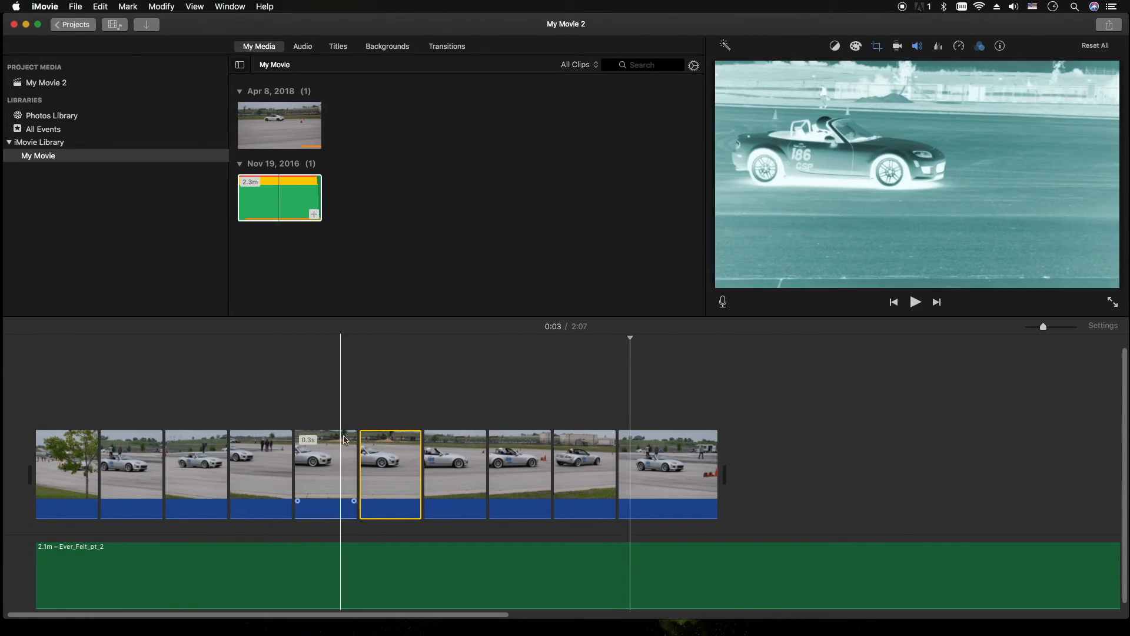
# Step through the last car clips and select the final spectator clip of the movie.
pyautogui.click(520, 474)
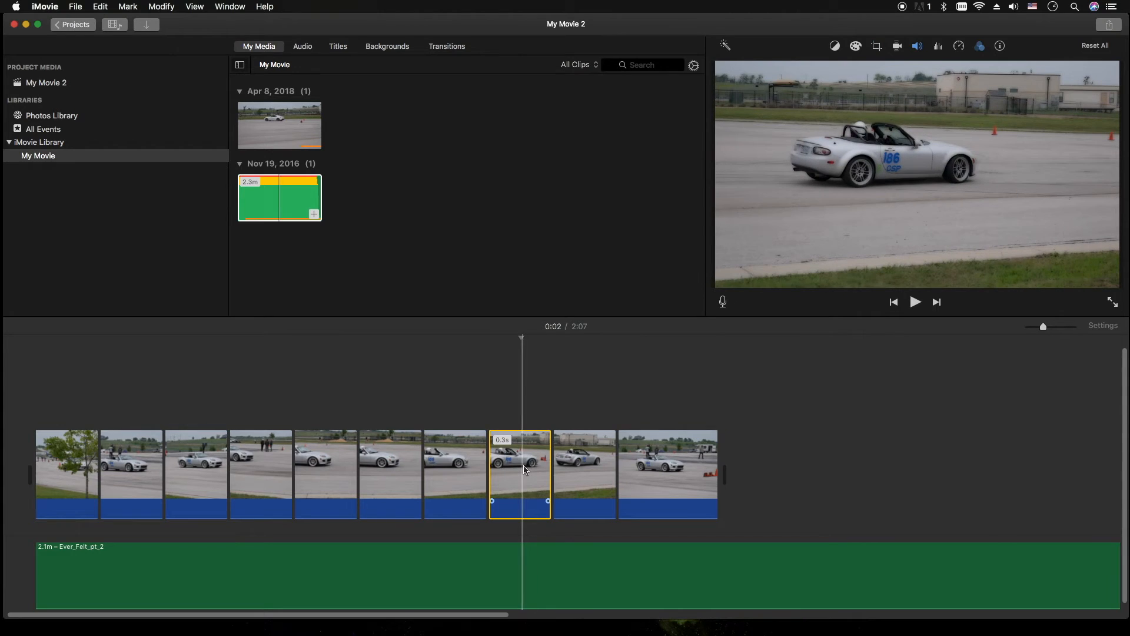
pyautogui.click(666, 472)
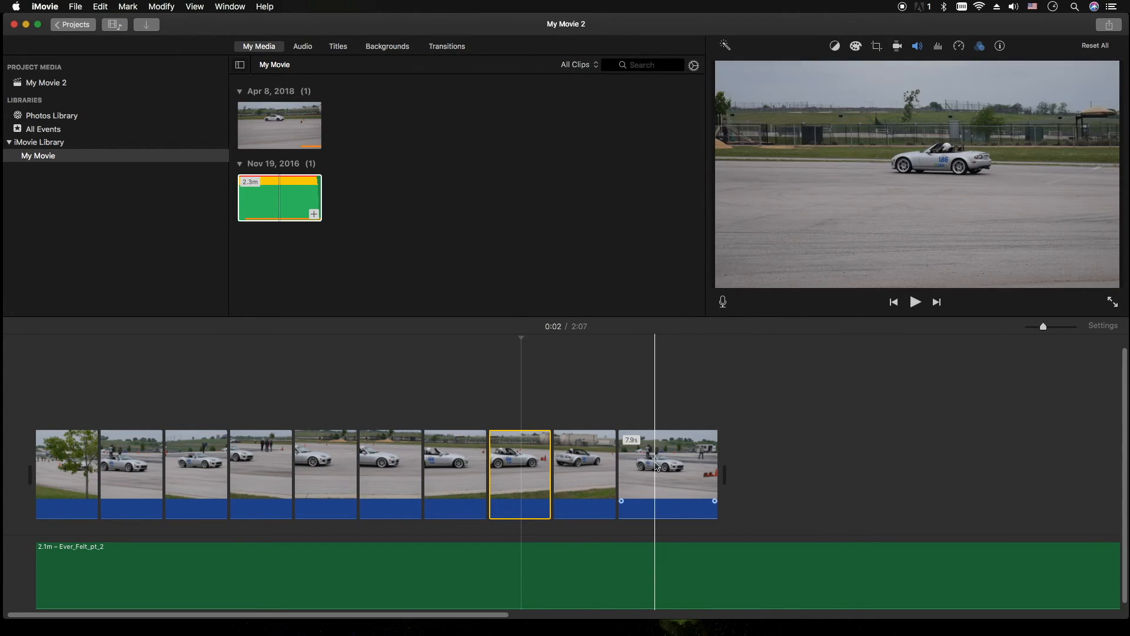
pyautogui.click(648, 474)
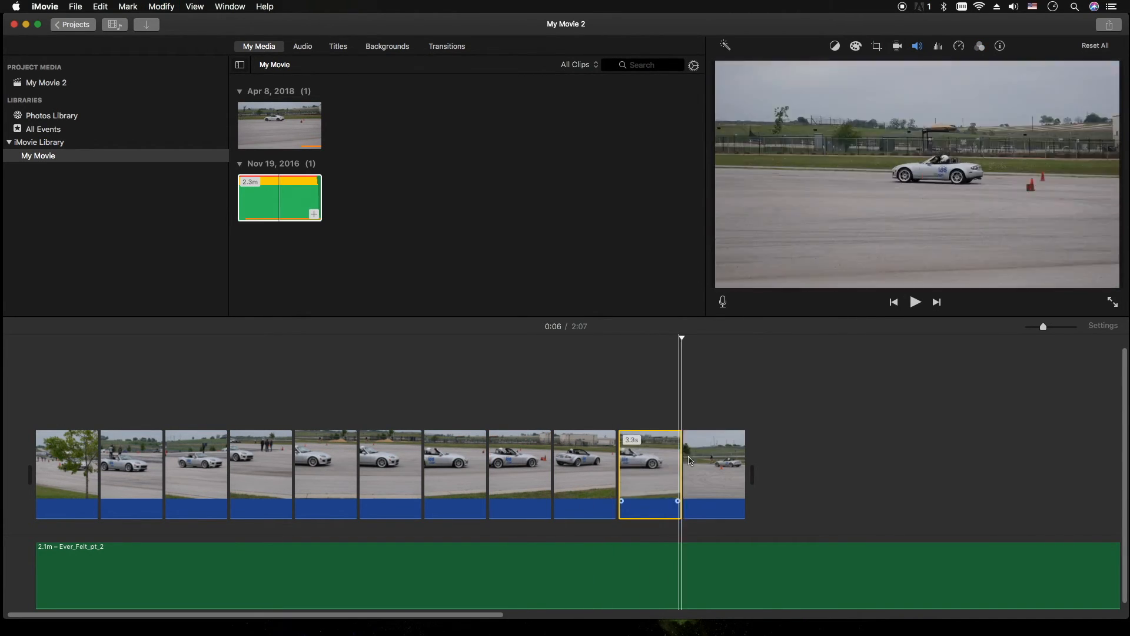
pyautogui.click(714, 473)
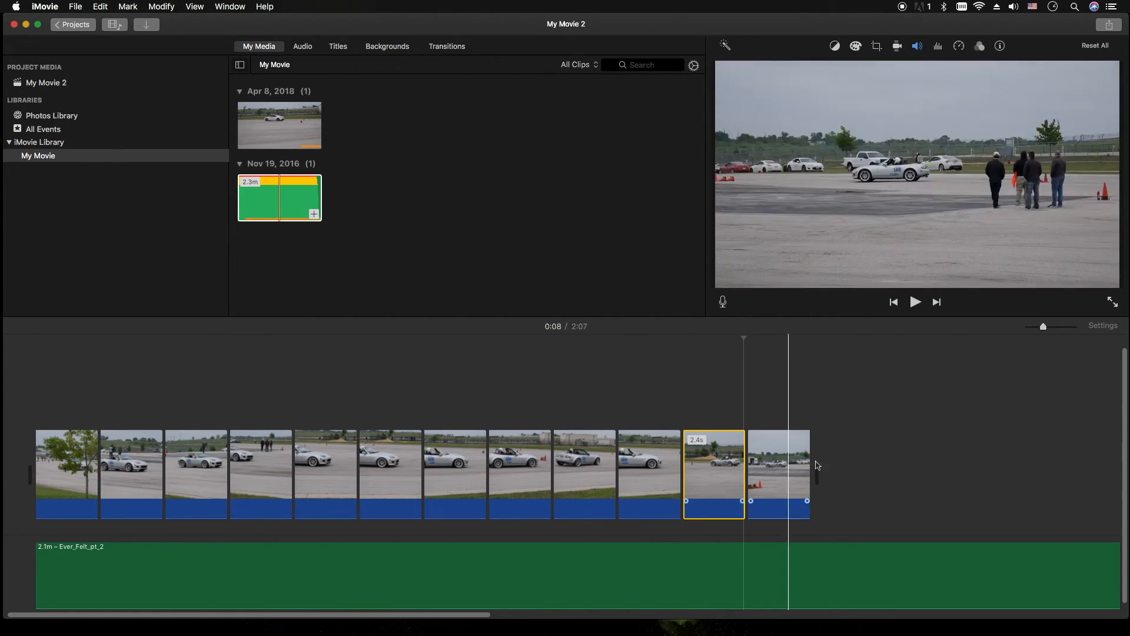
pyautogui.click(778, 473)
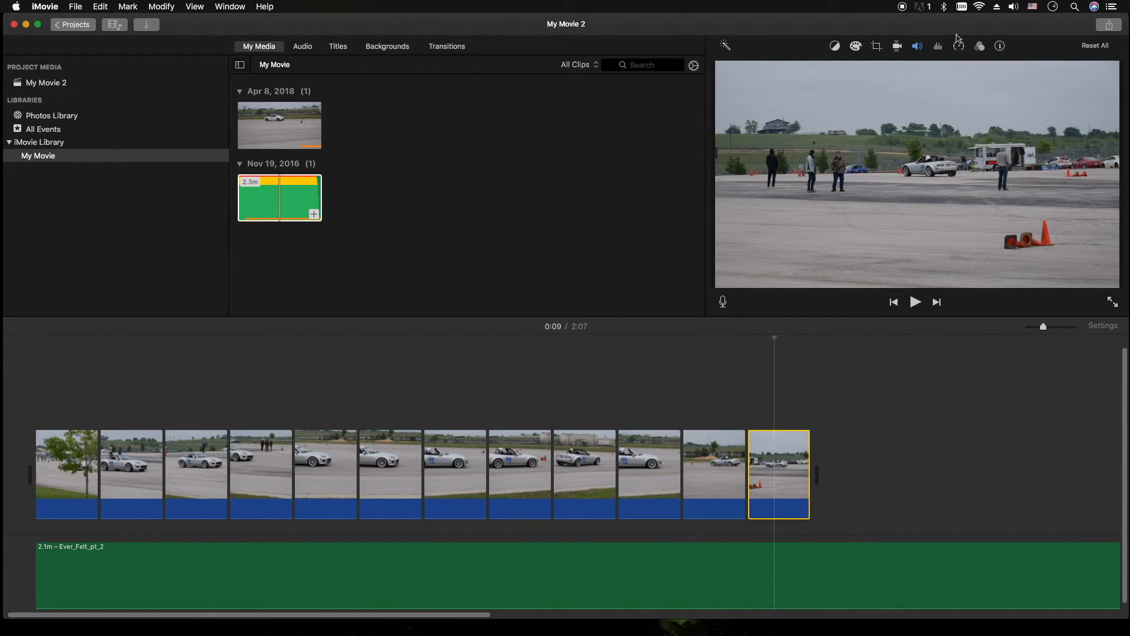
# Set the final spectator clip to Fast 20x speed and review the playback.
pyautogui.click(958, 46)
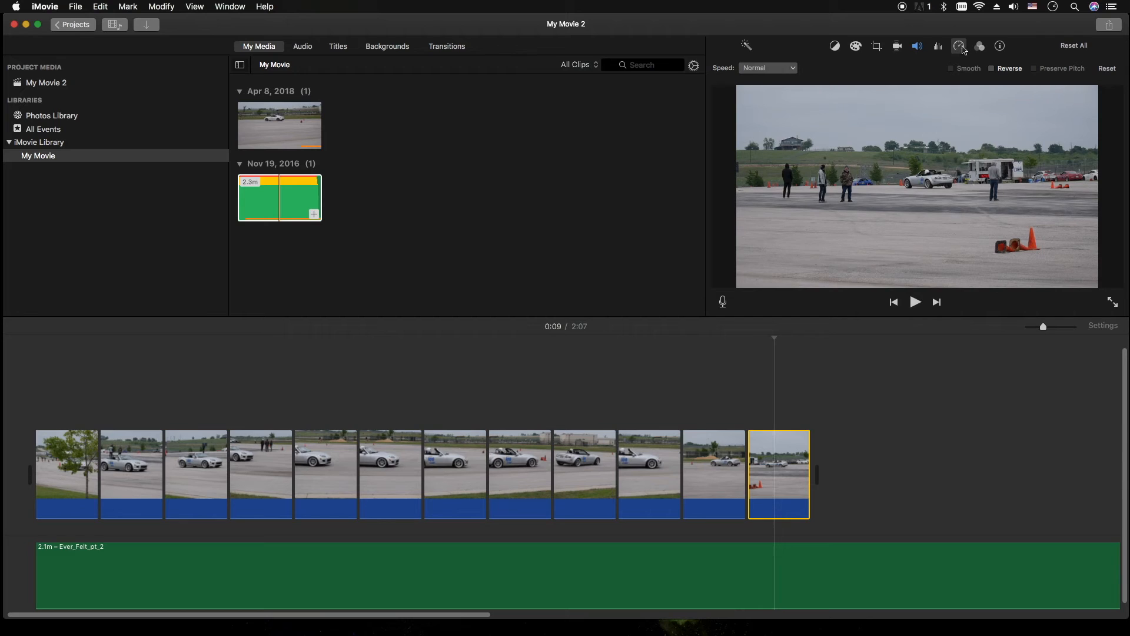
pyautogui.click(768, 68)
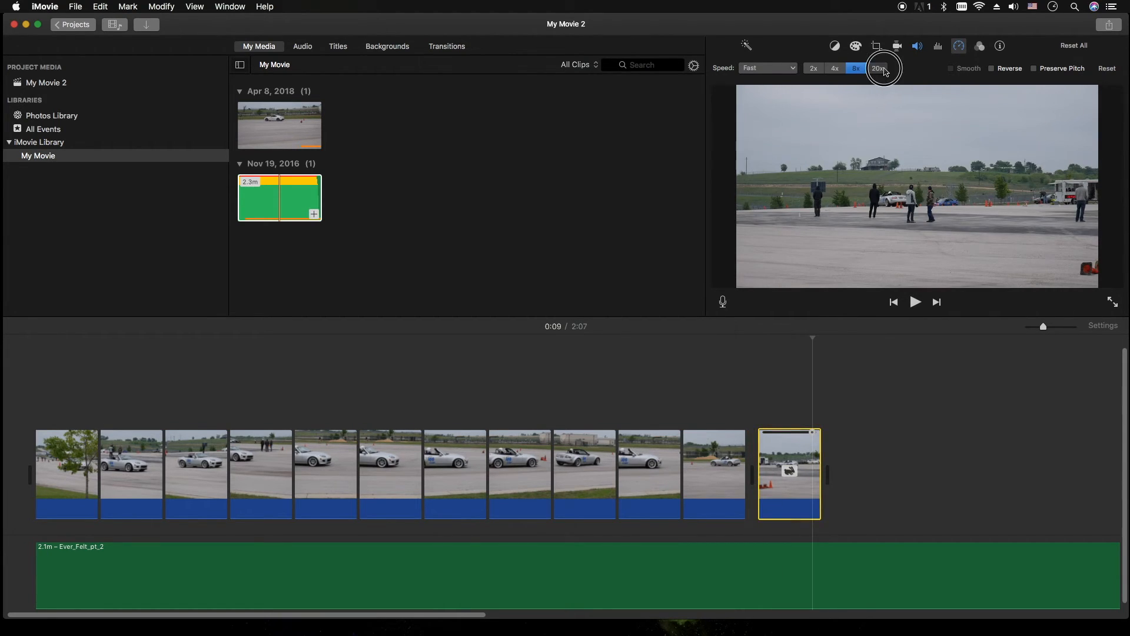
pyautogui.click(915, 301)
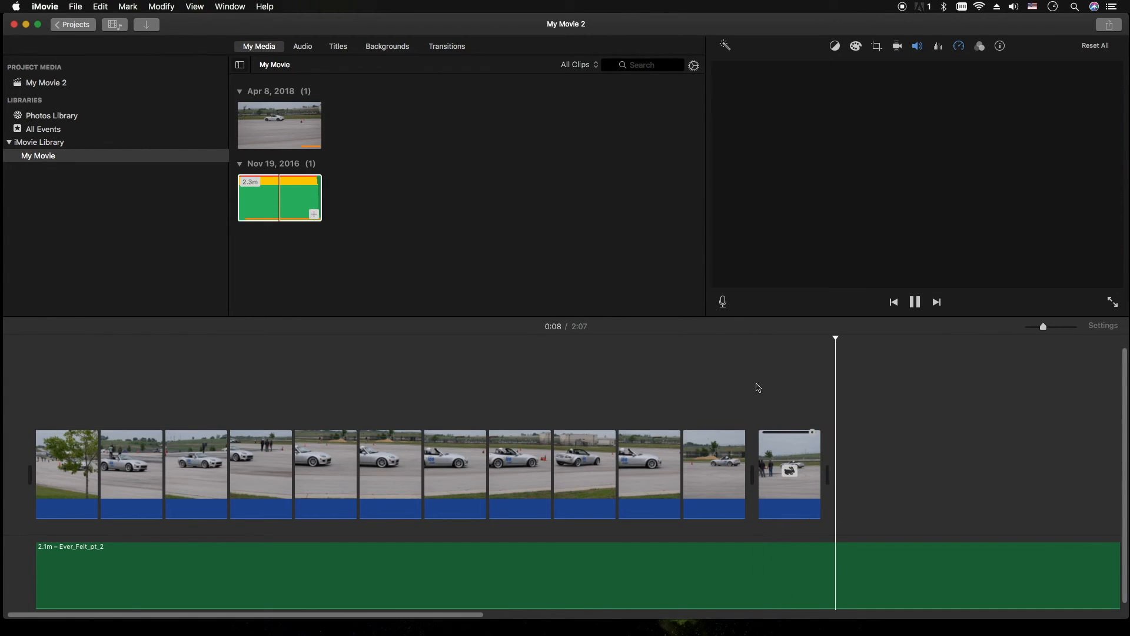
pyautogui.click(789, 472)
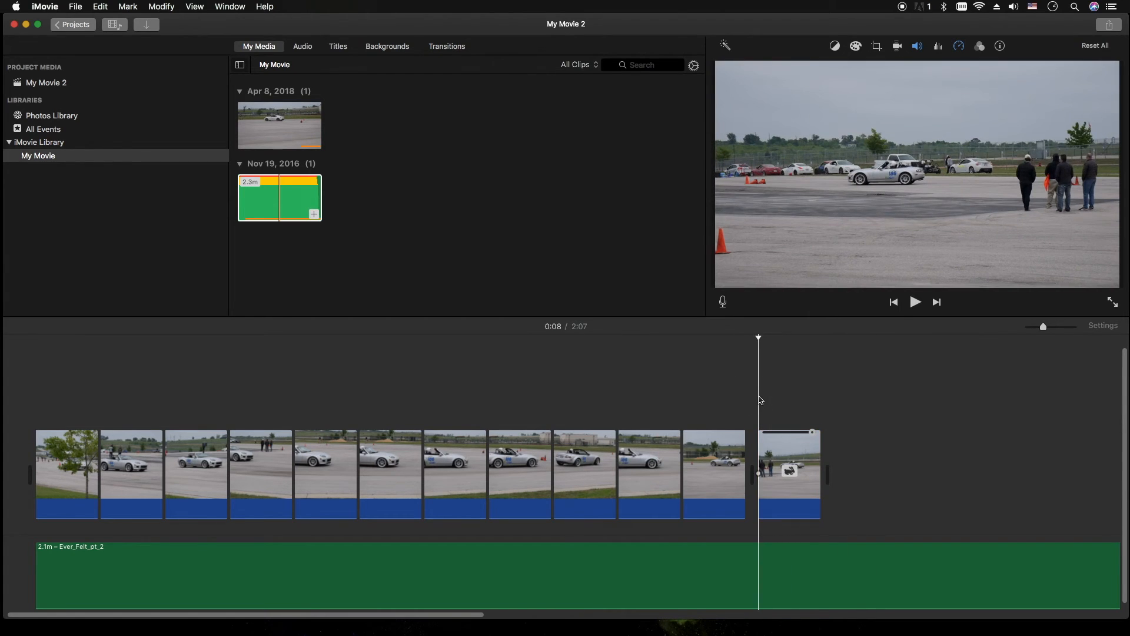
pyautogui.click(915, 302)
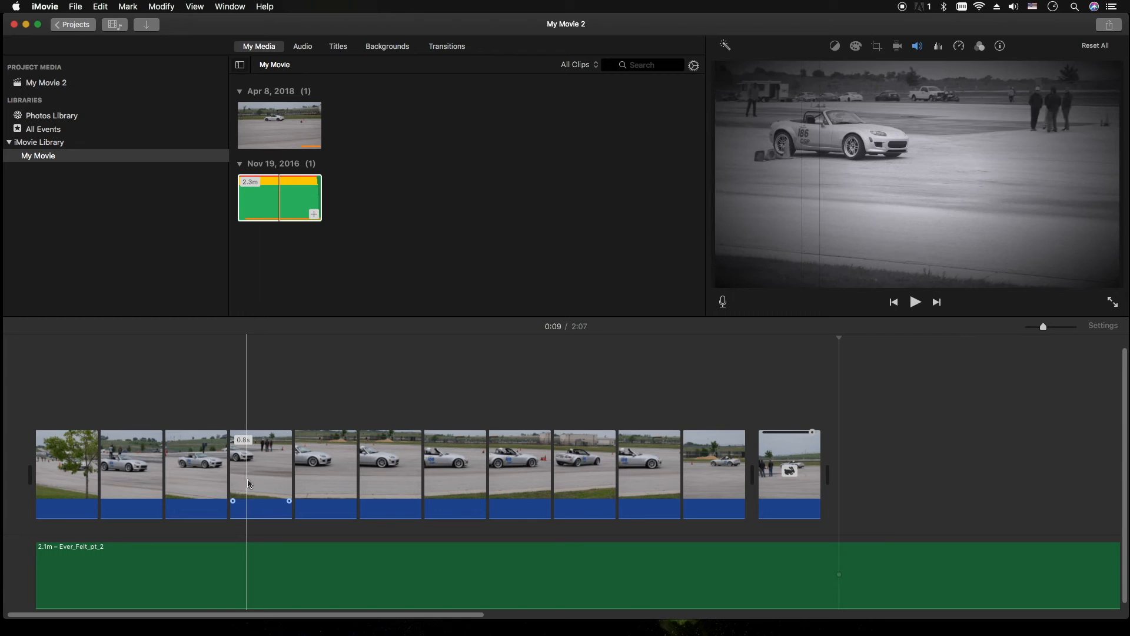
pyautogui.moveTo(252, 482)
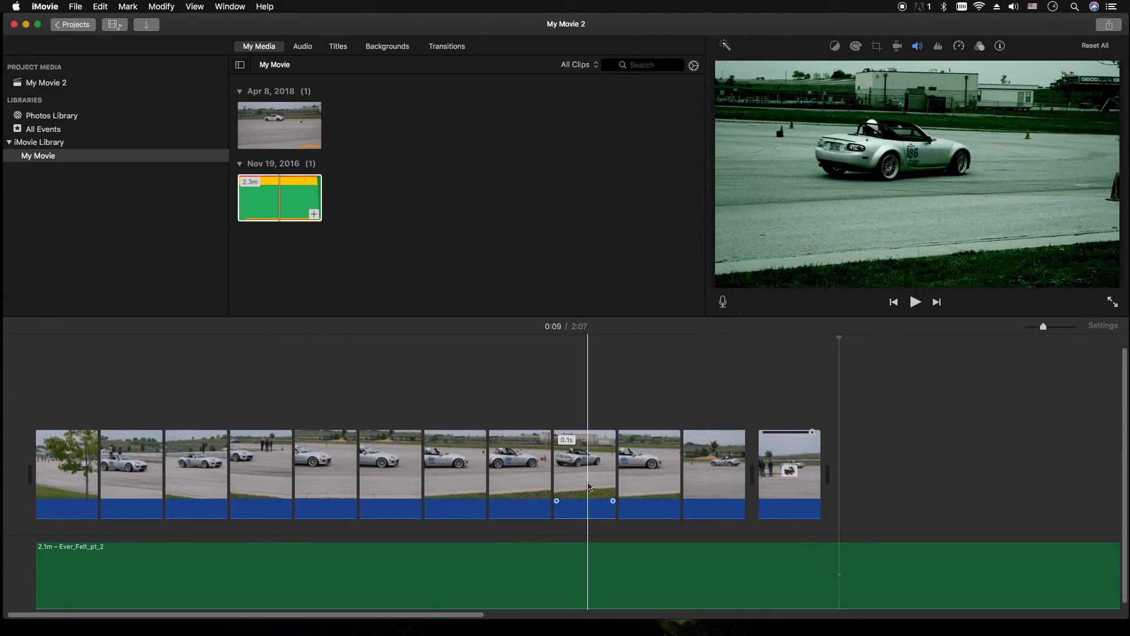
# Add a freeze frame of the racing car at the playhead and drag it shorter.
pyautogui.rightClick(584, 474)
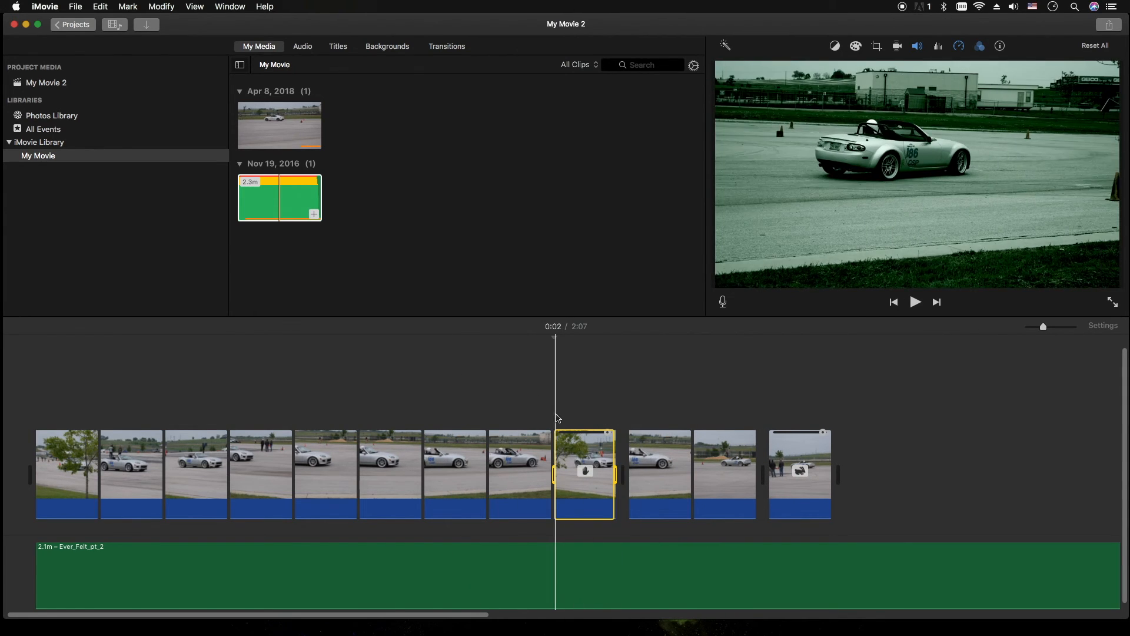
pyautogui.click(914, 301)
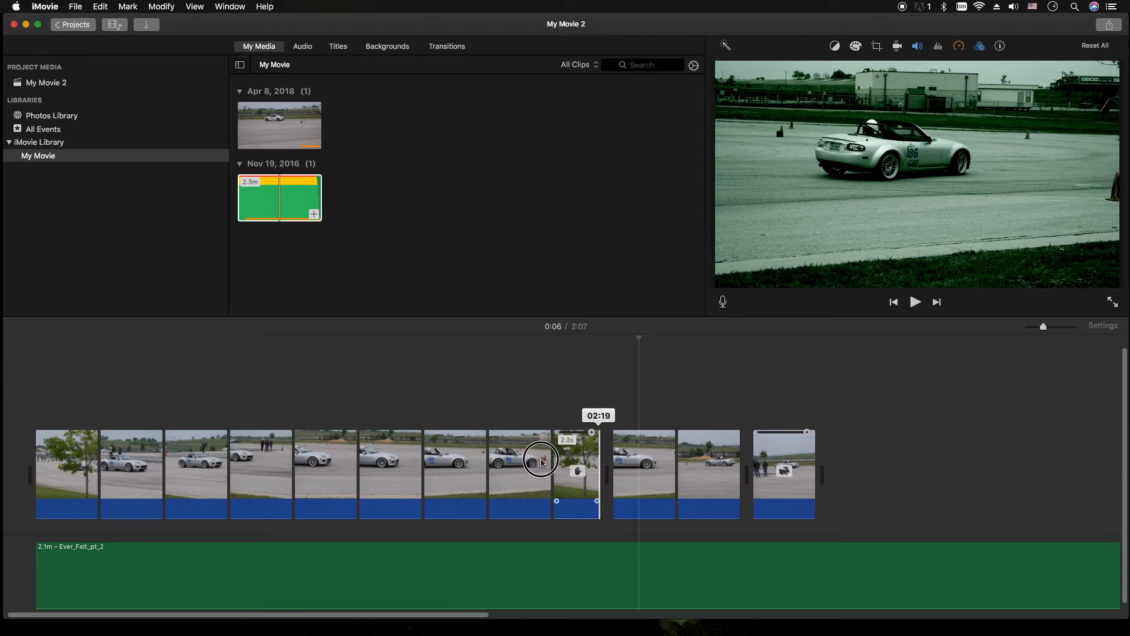
pyautogui.moveTo(541, 461); pyautogui.dragTo(469, 474)
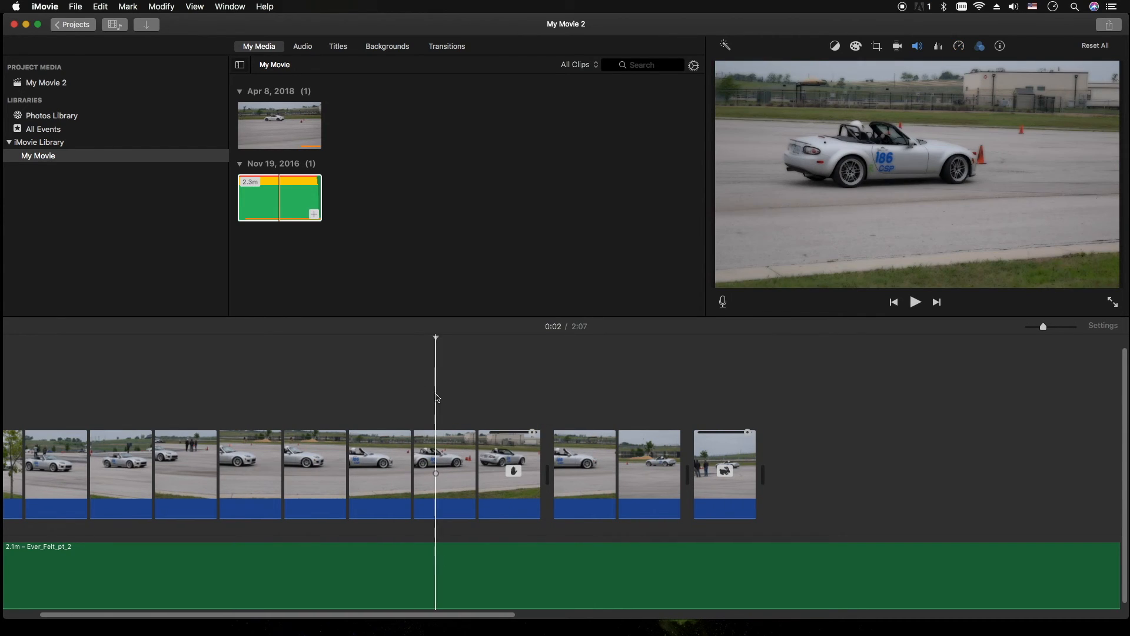
# Crop the green-tinted freeze frame tighter on the car, then move to the 3.3-second clip.
pyautogui.click(510, 473)
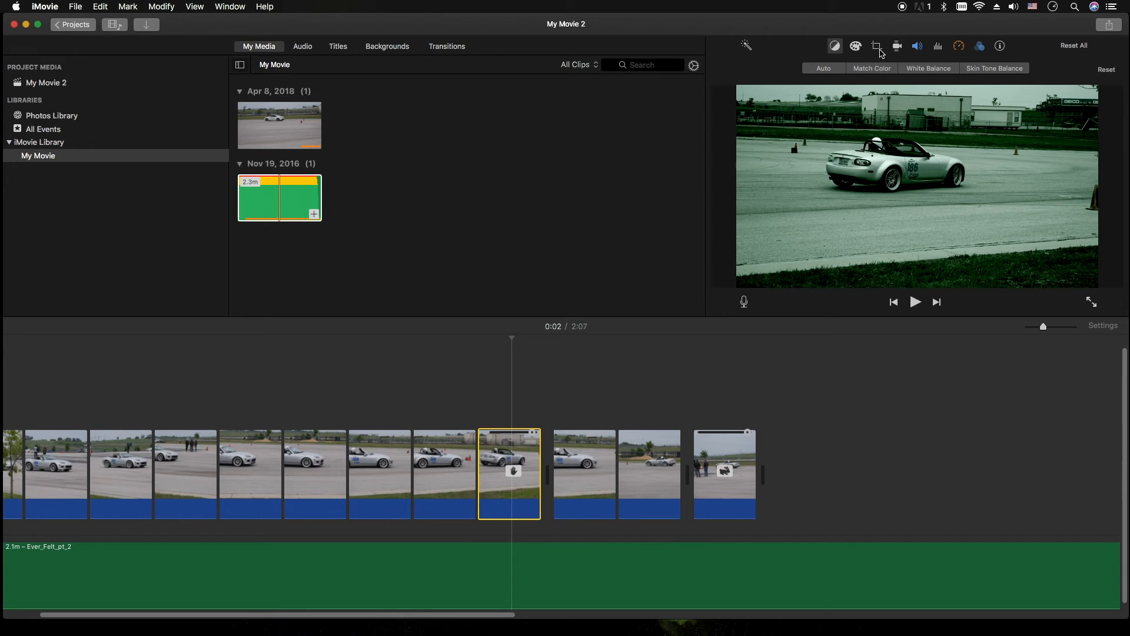
pyautogui.click(876, 45)
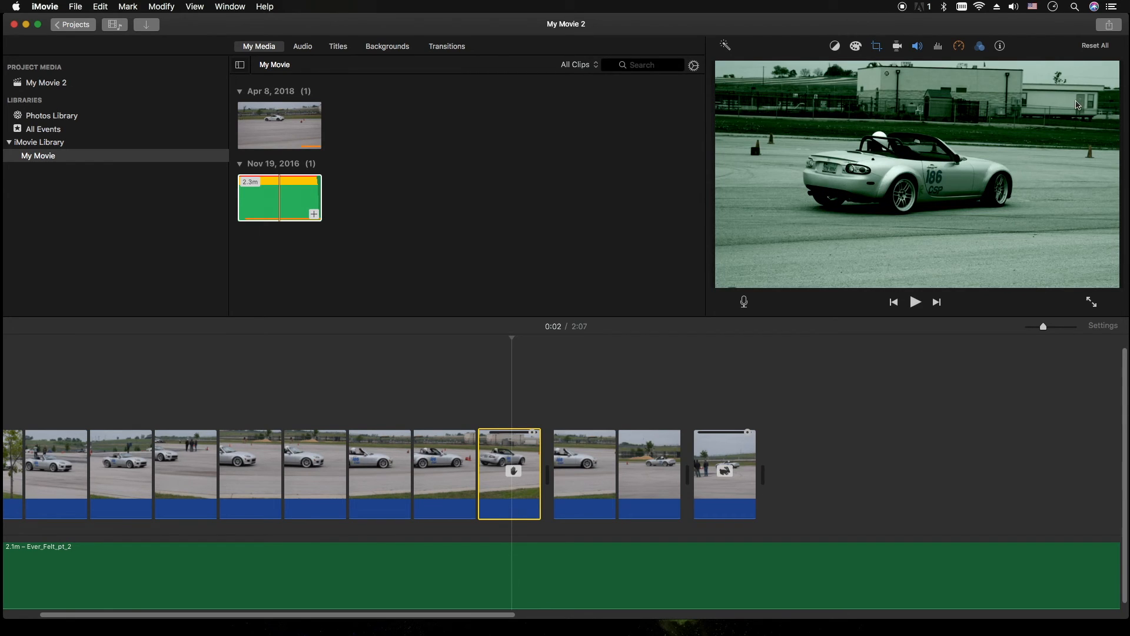
pyautogui.click(915, 302)
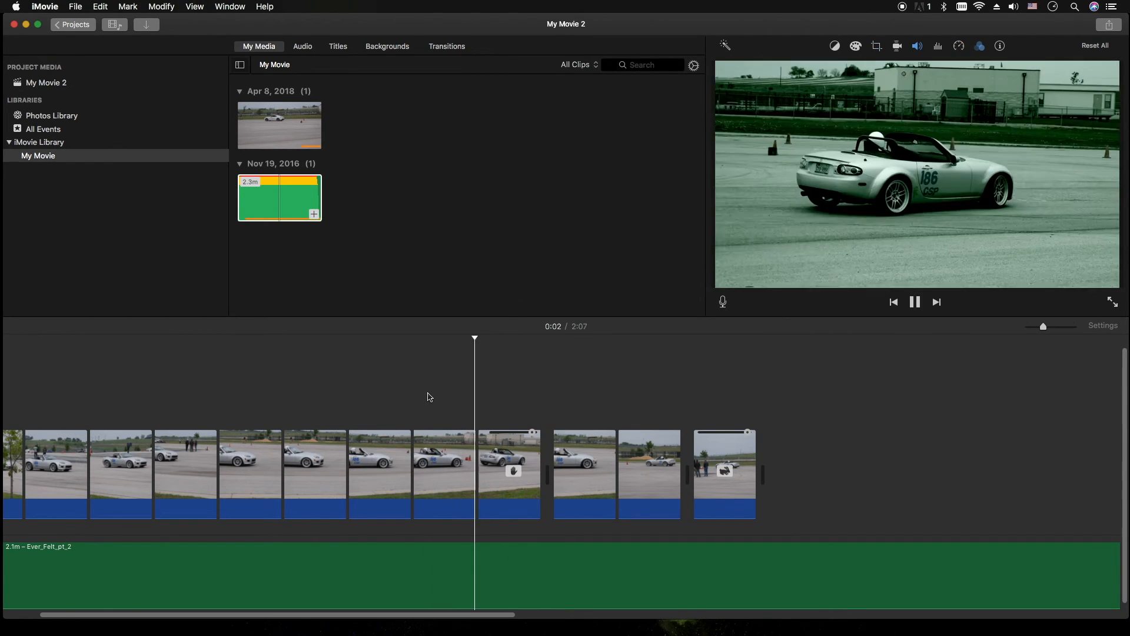
pyautogui.click(584, 473)
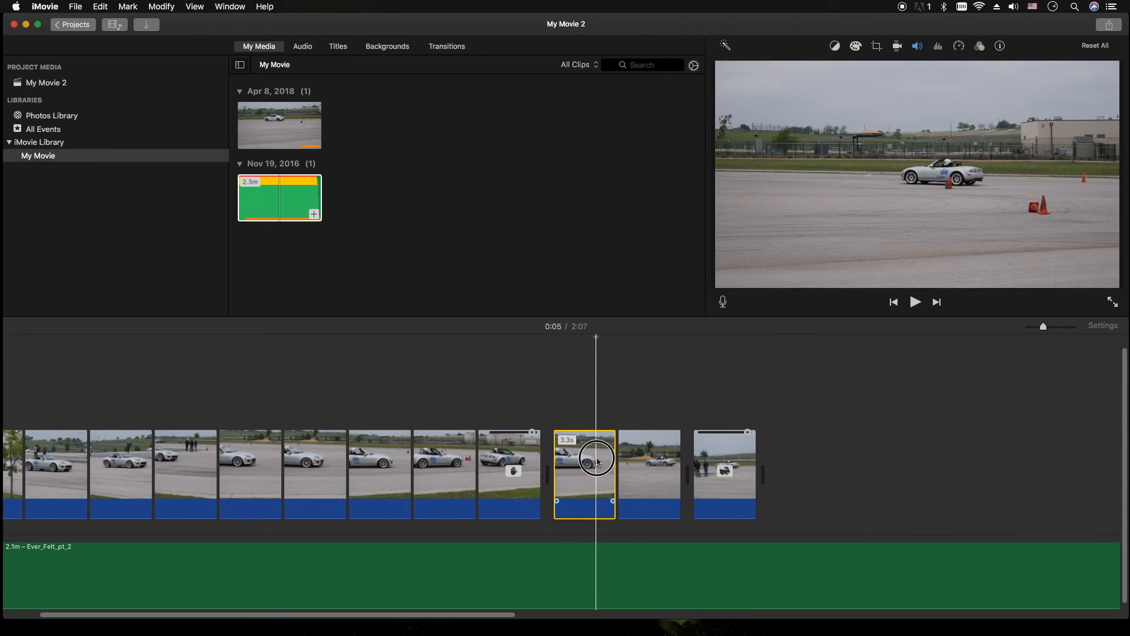
# Check Color Balance on the clips and split the sped-up final clip into two.
pyautogui.click(834, 45)
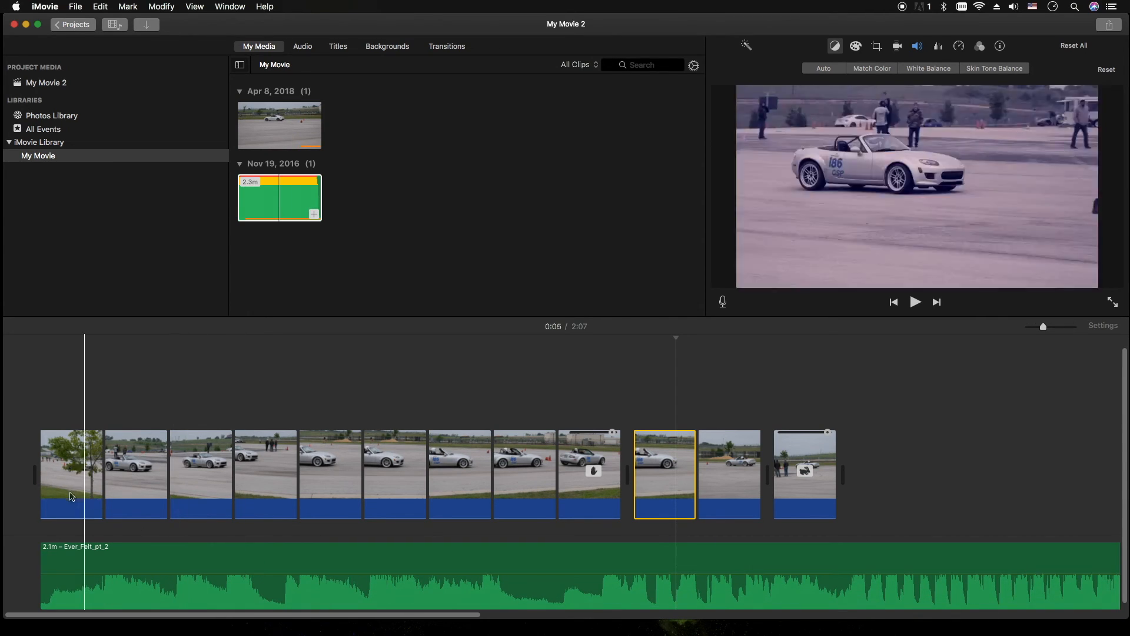
pyautogui.click(71, 474)
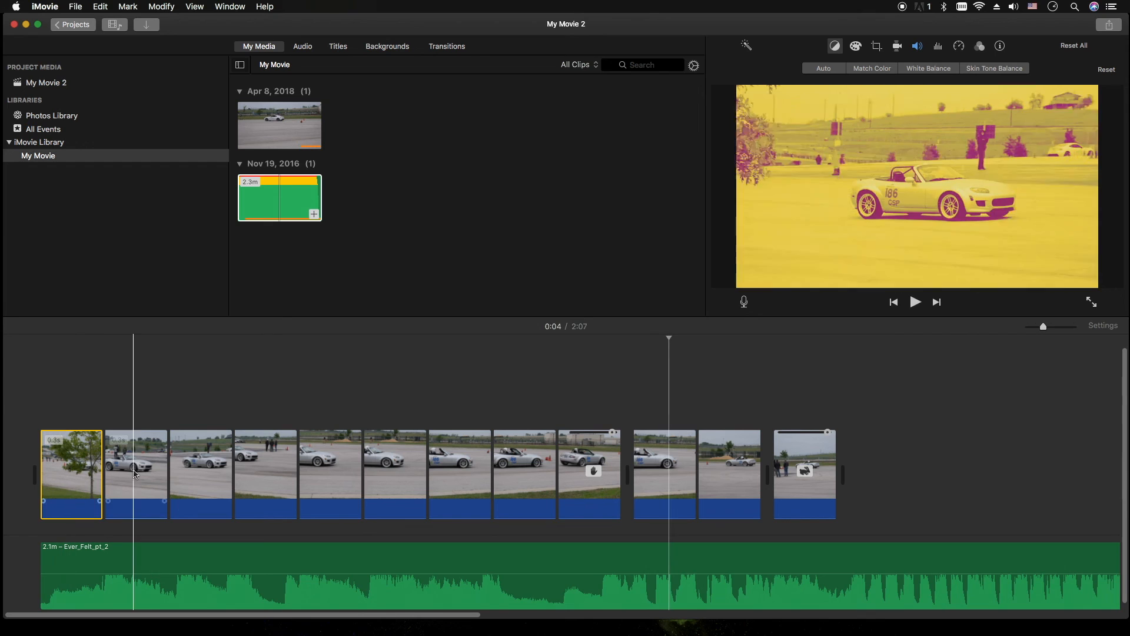
pyautogui.click(916, 302)
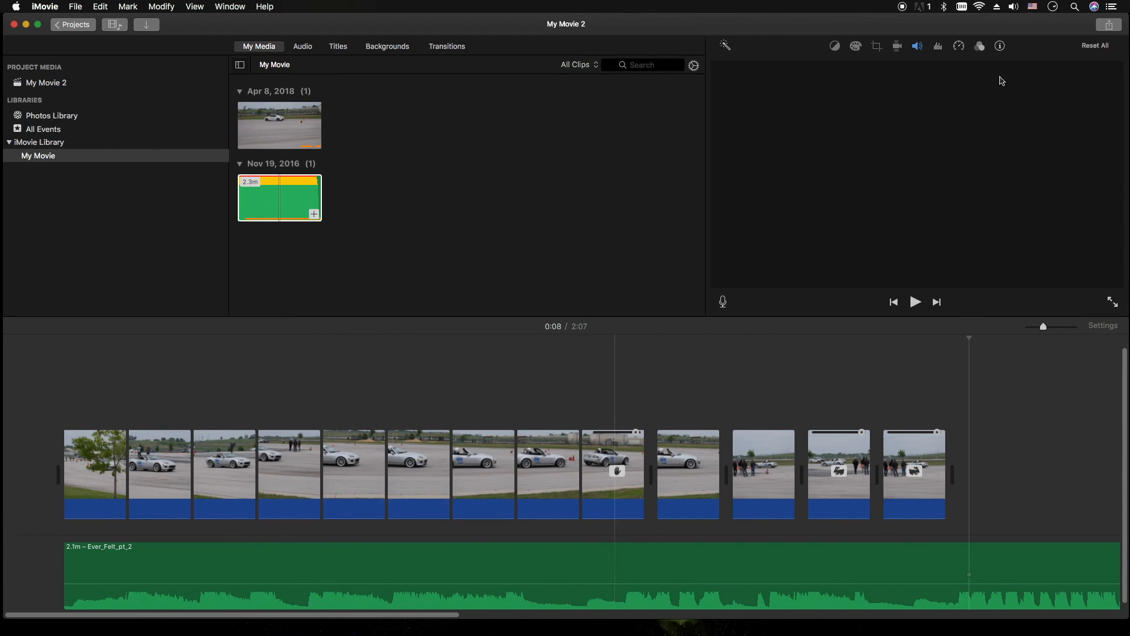
# Rotate the clip before the freeze frame a quarter turn and set Crop to Fill.
pyautogui.click(464, 473)
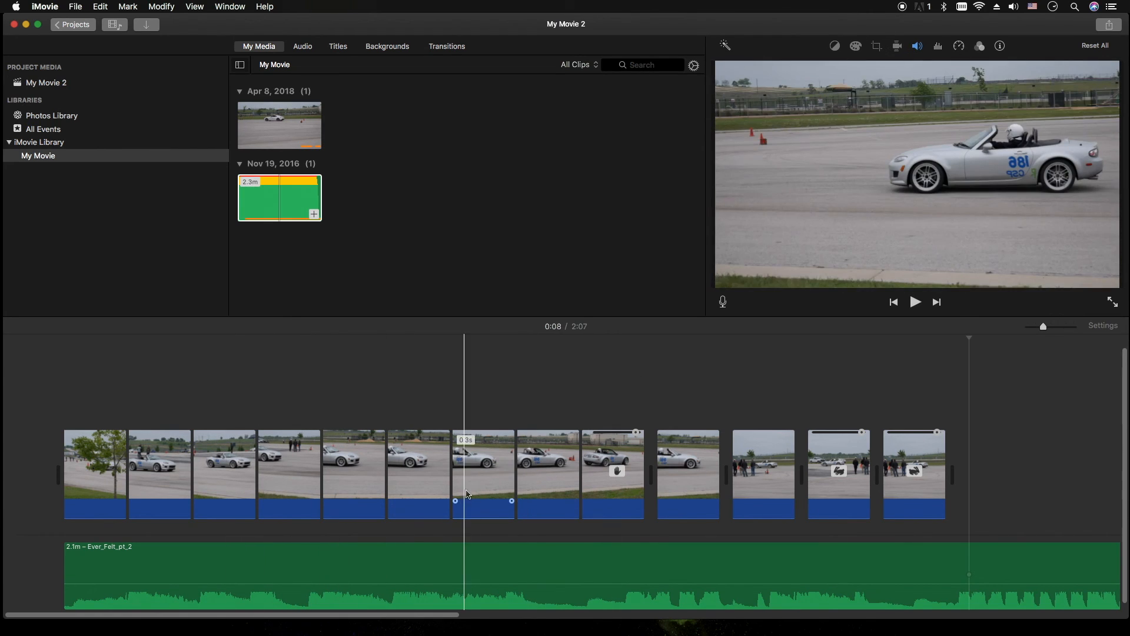
pyautogui.click(482, 474)
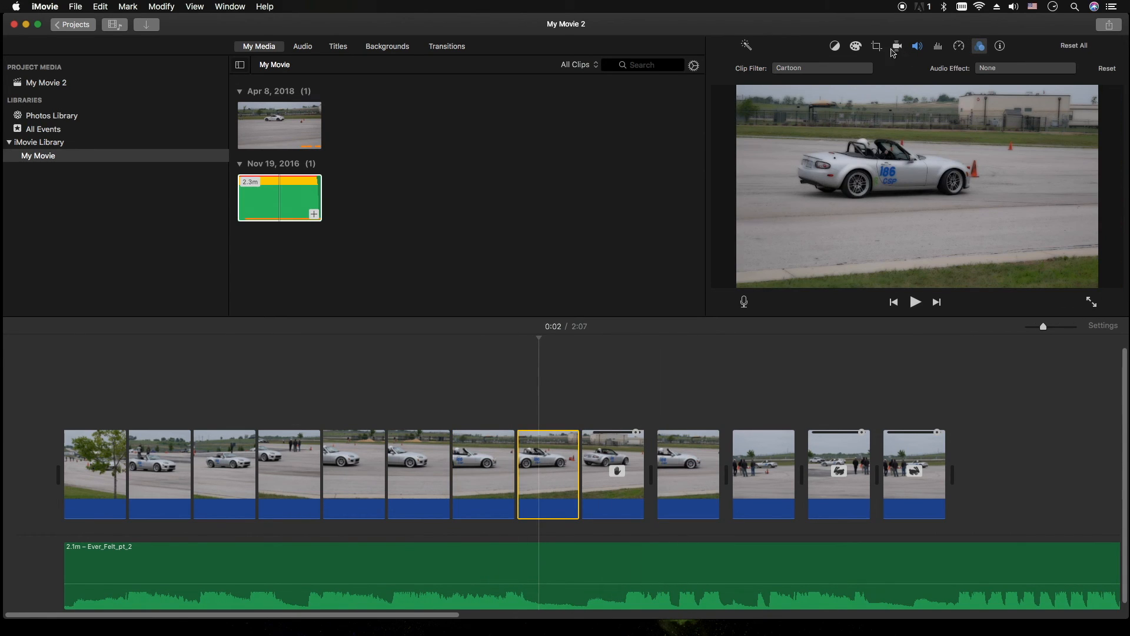
pyautogui.click(876, 46)
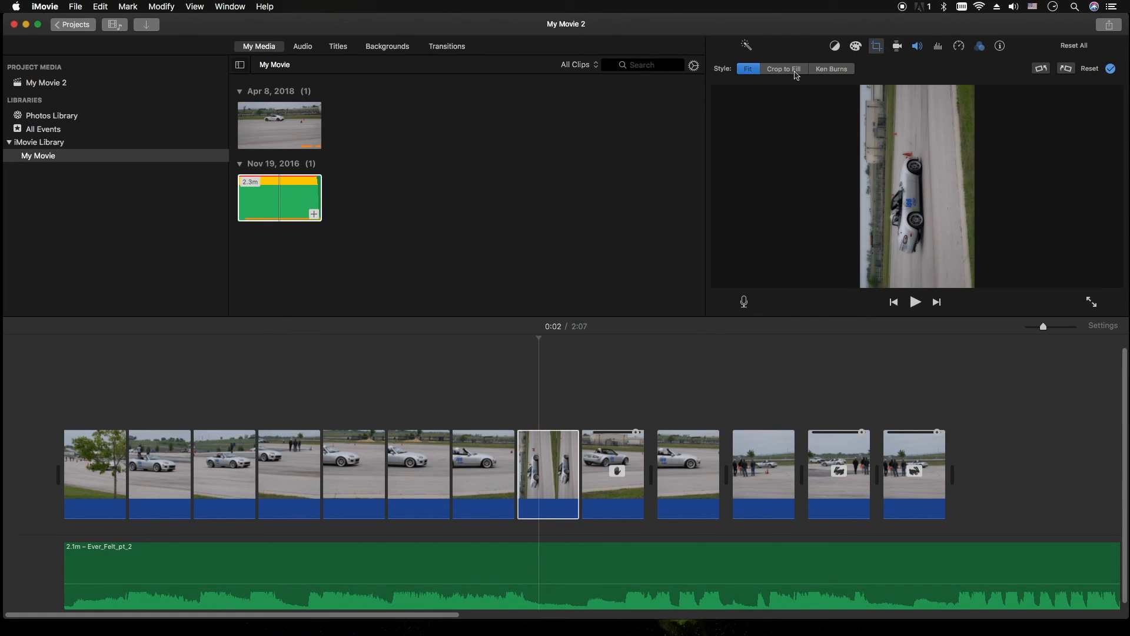
pyautogui.click(783, 69)
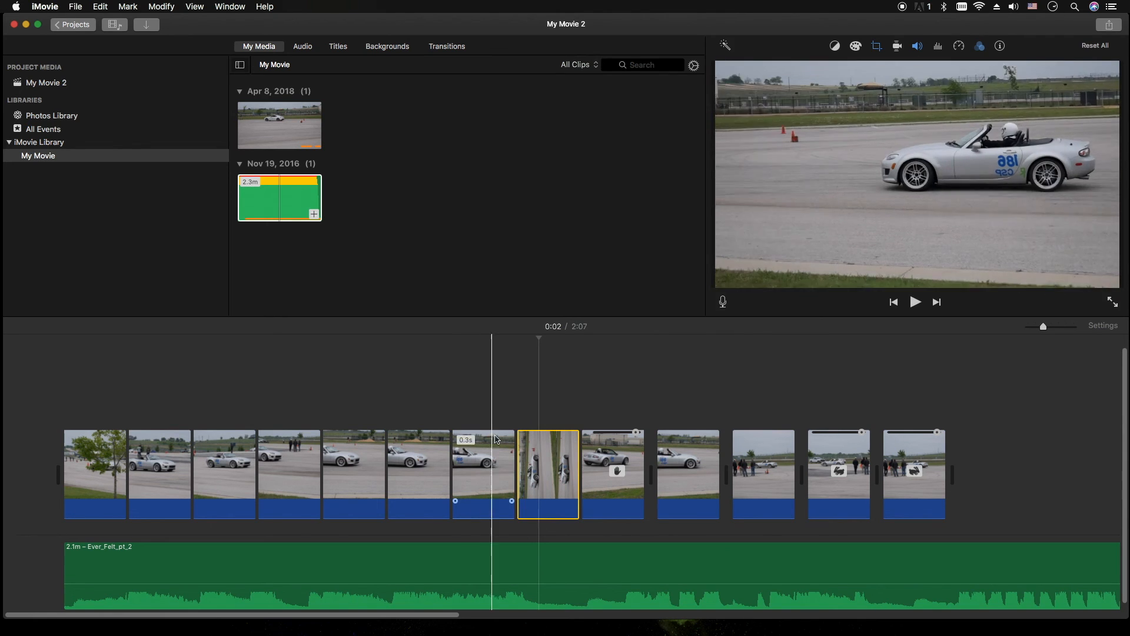
pyautogui.click(915, 302)
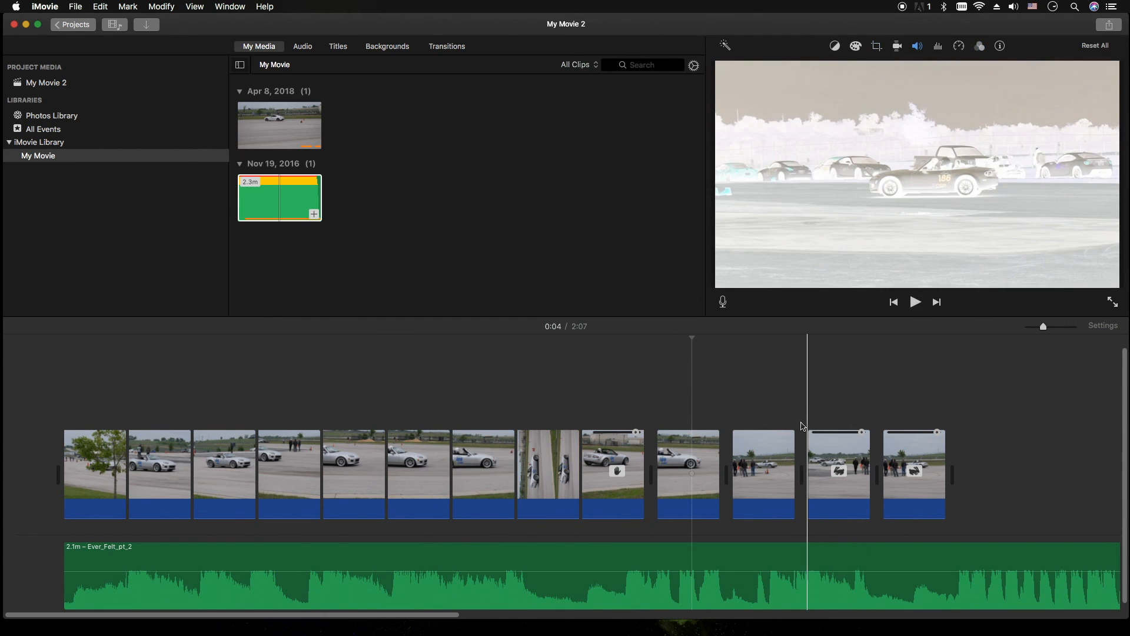
pyautogui.click(915, 301)
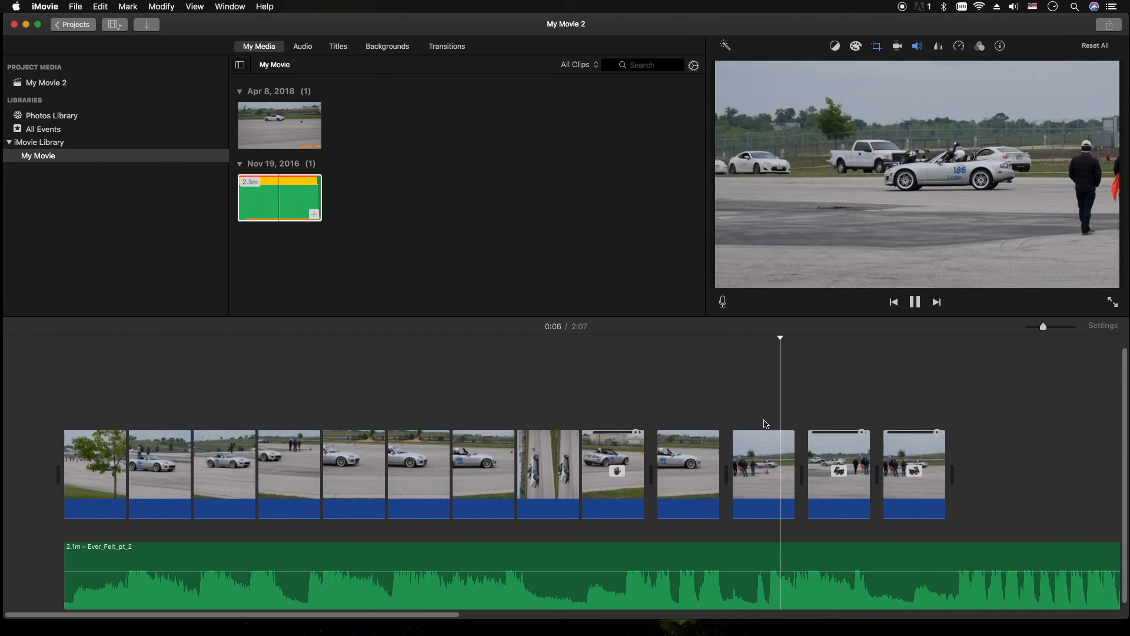